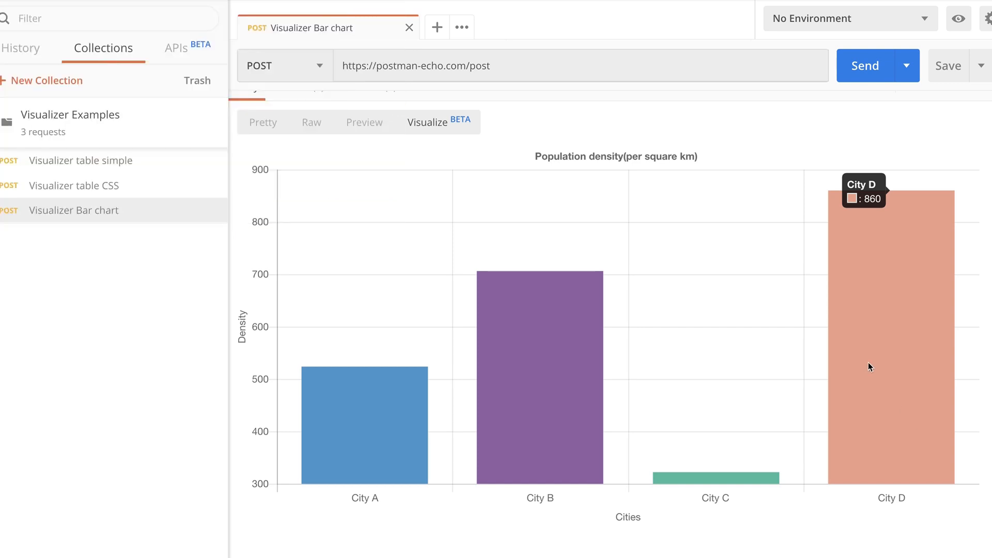
mouse_move(853, 147)
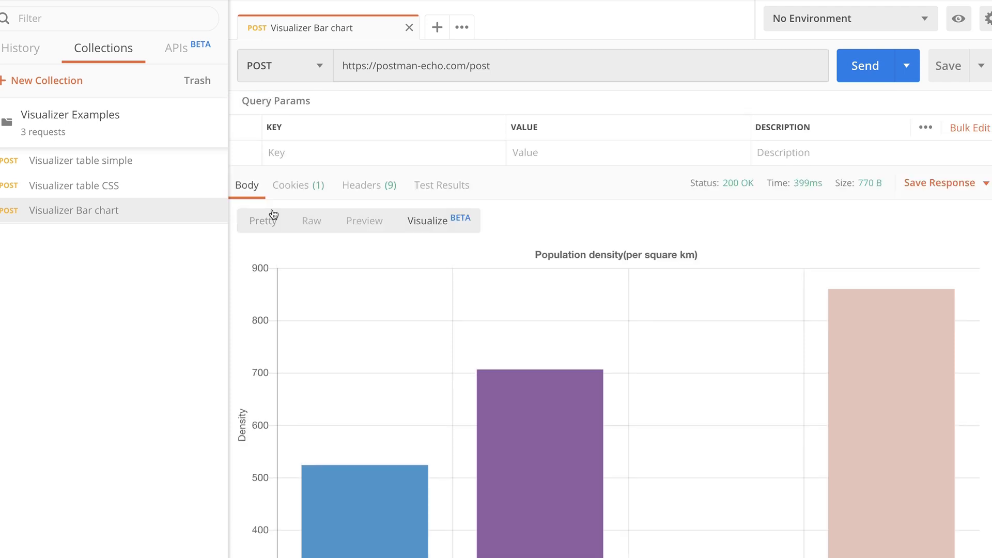
mouse_move(268, 224)
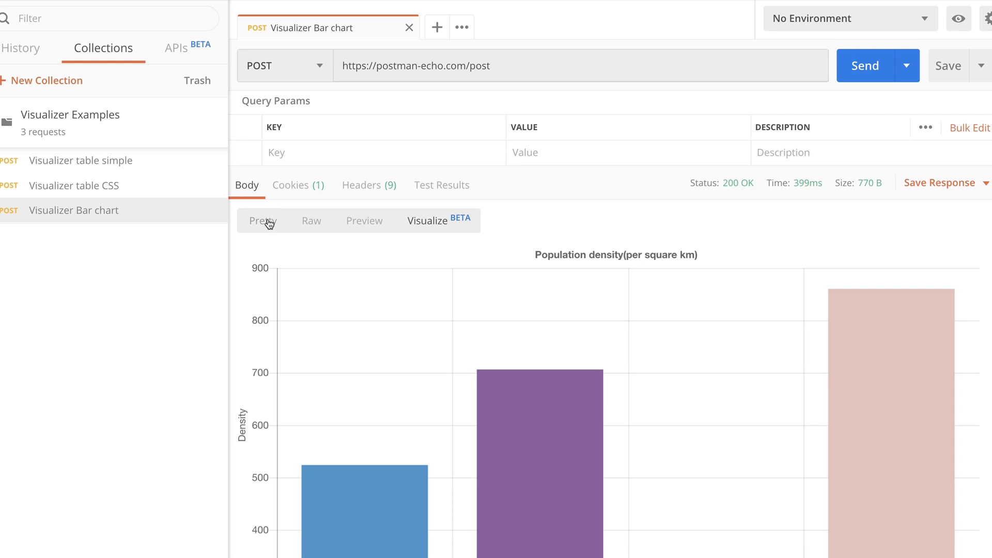
Toggle the bar chart response between its raw JSON and the rendered chart.
click(261, 221)
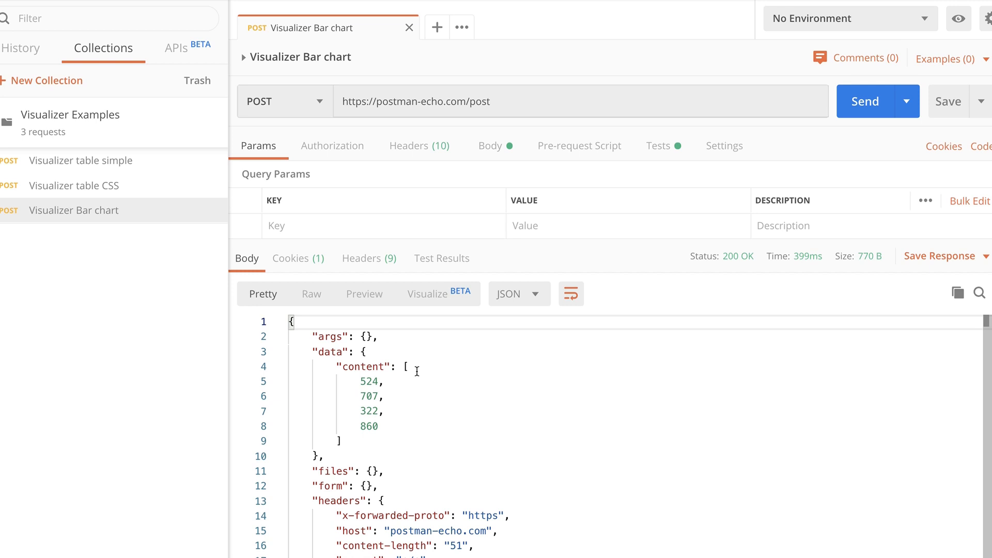
mouse_move(416, 353)
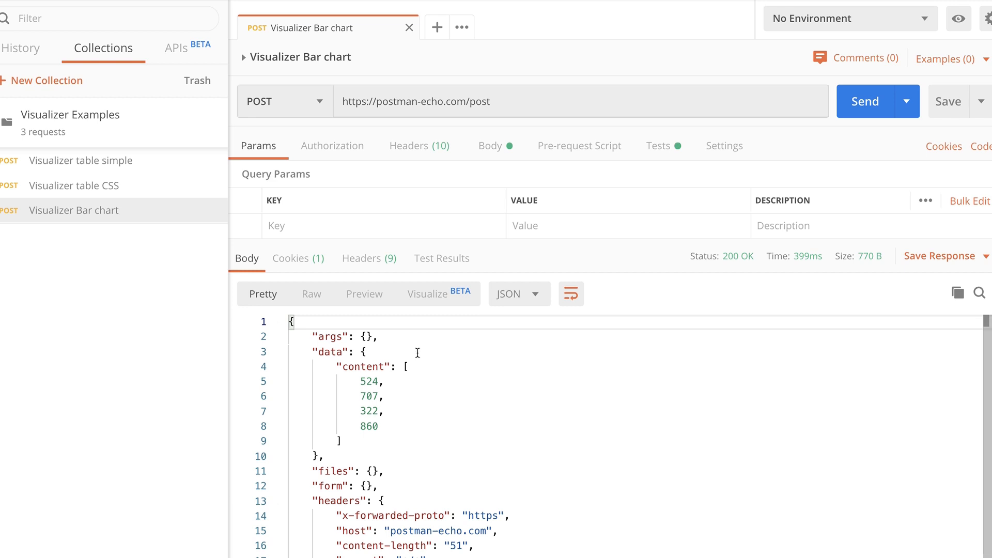
click(426, 293)
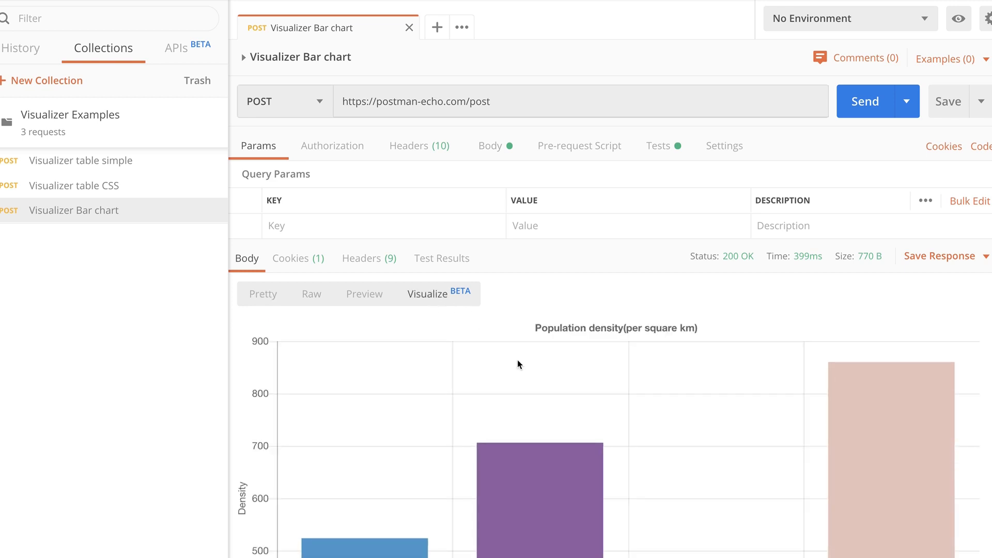
scroll(down, 3)
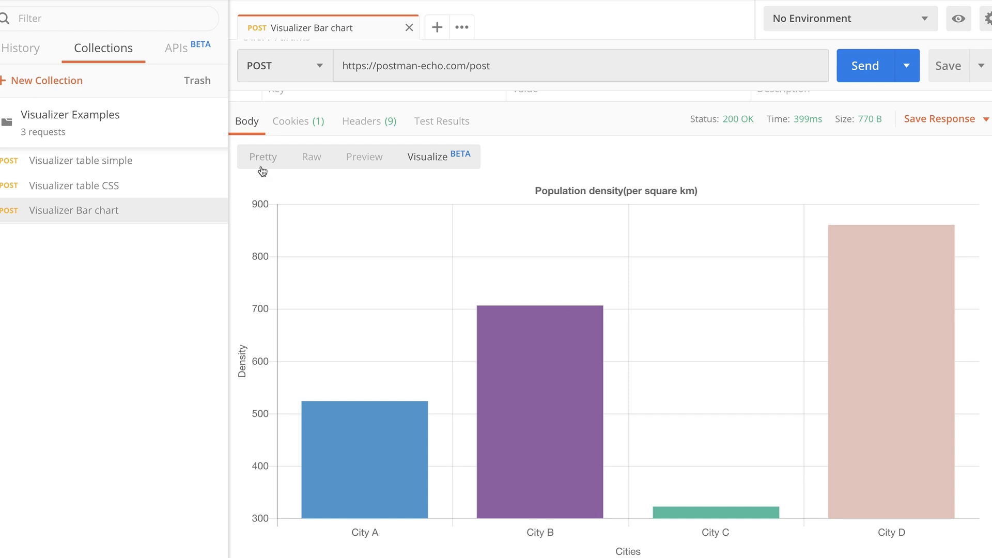
mouse_move(731, 184)
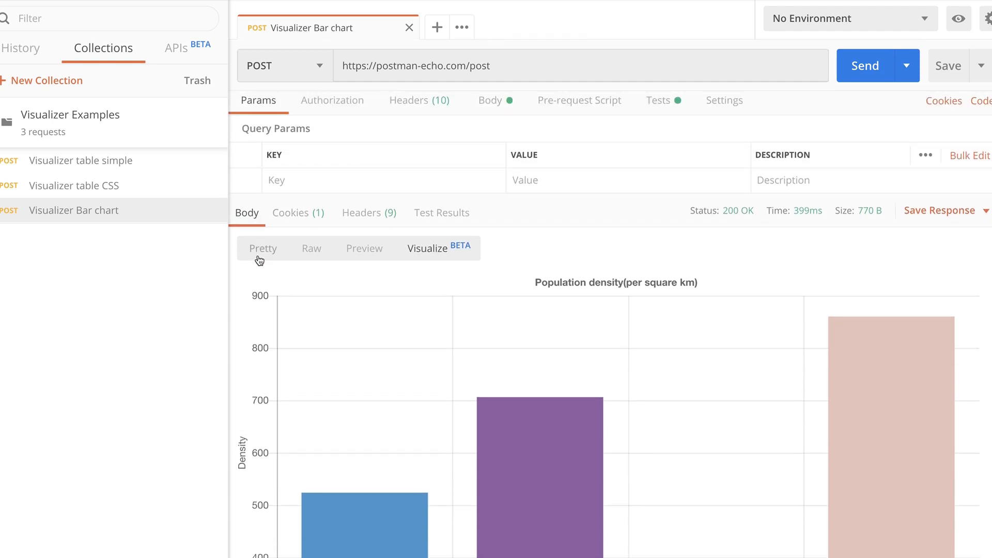
click(262, 248)
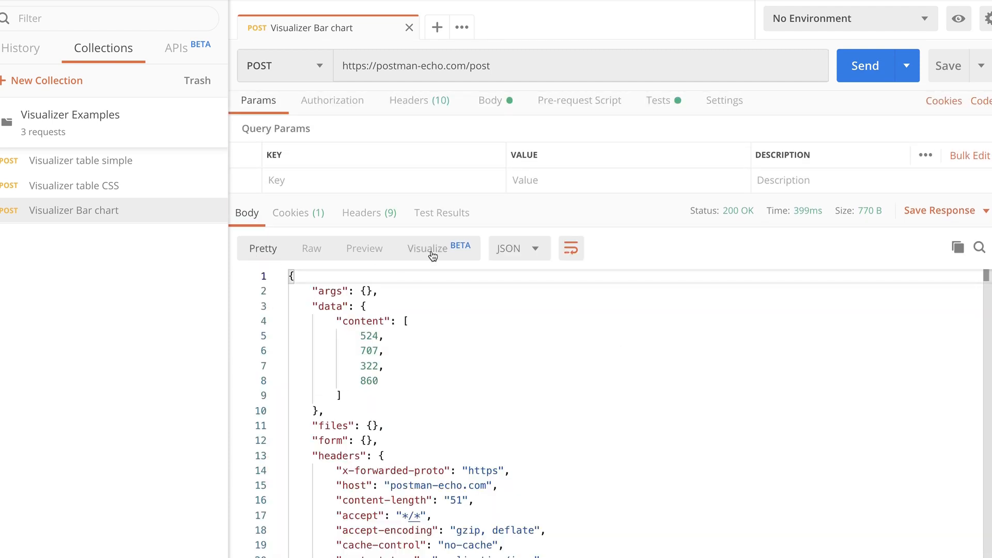
click(426, 248)
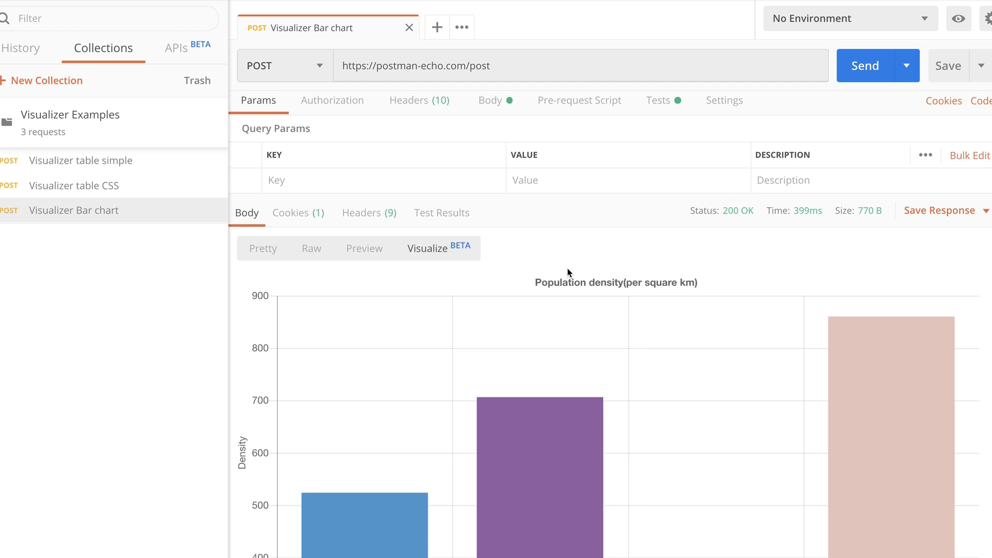
mouse_move(166, 160)
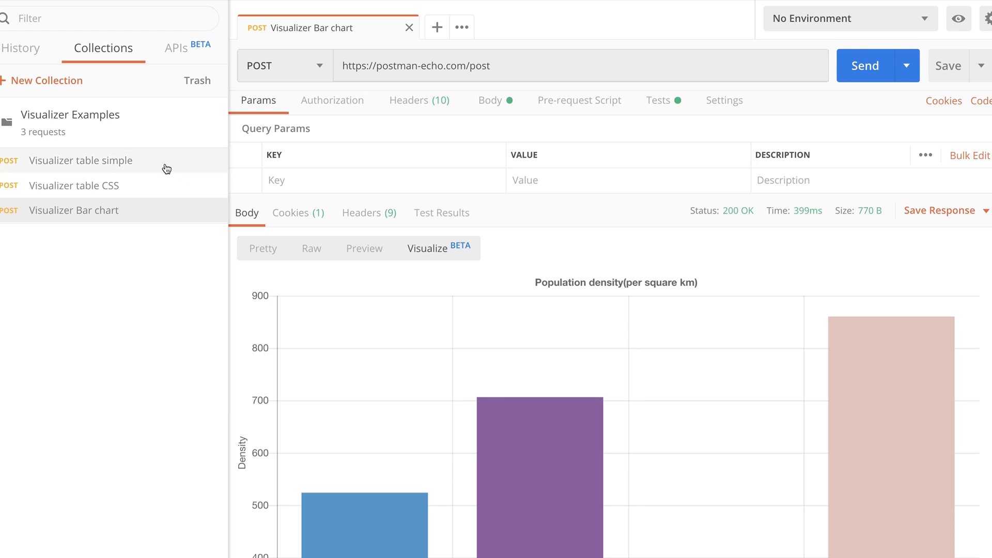
Send 'Visualizer table simple' and visualize its contacts as a Name and Email table.
click(81, 160)
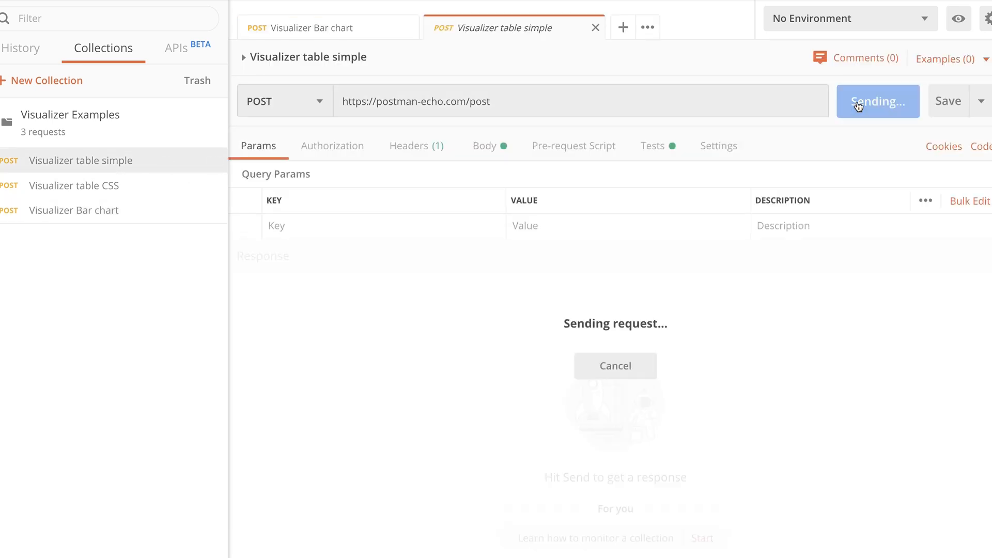
click(876, 101)
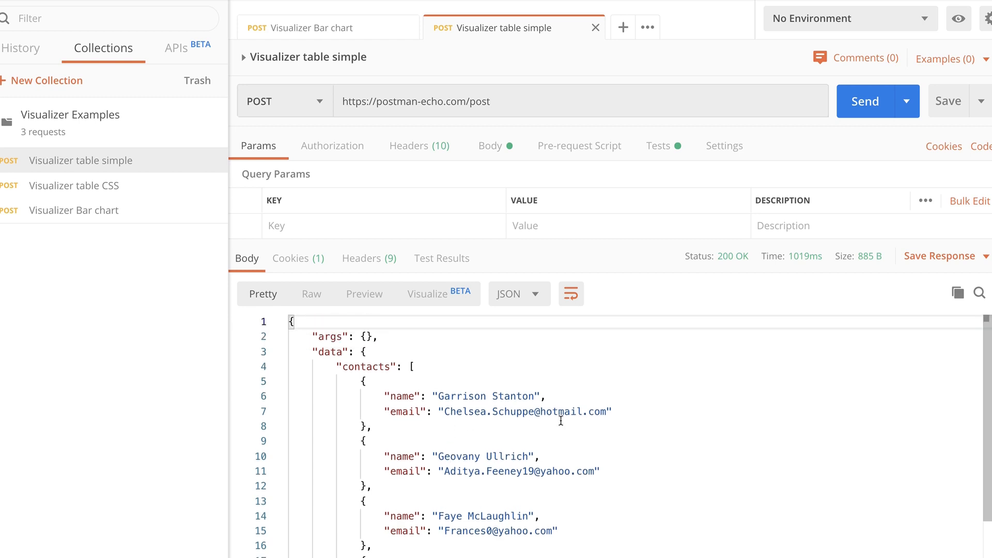
scroll(down, 3)
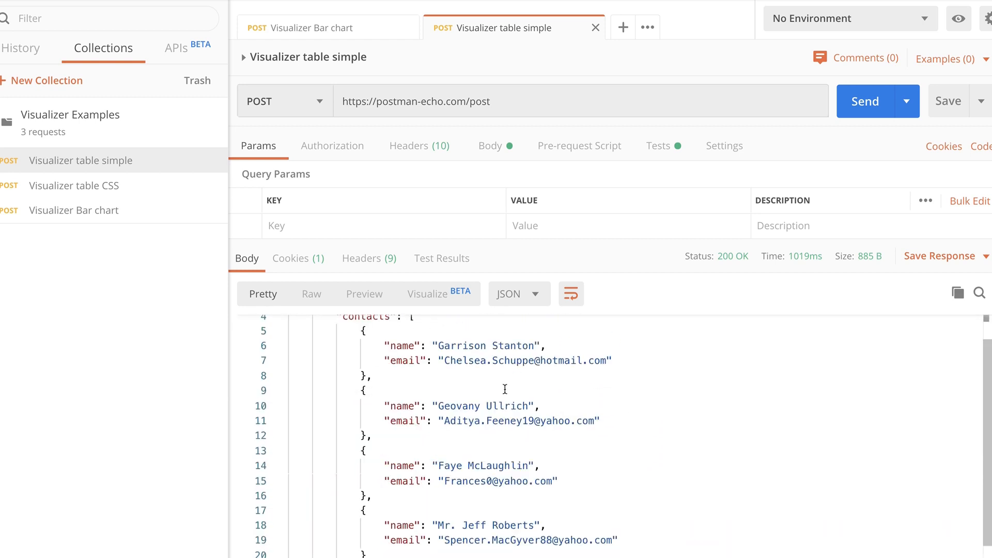
mouse_move(430, 297)
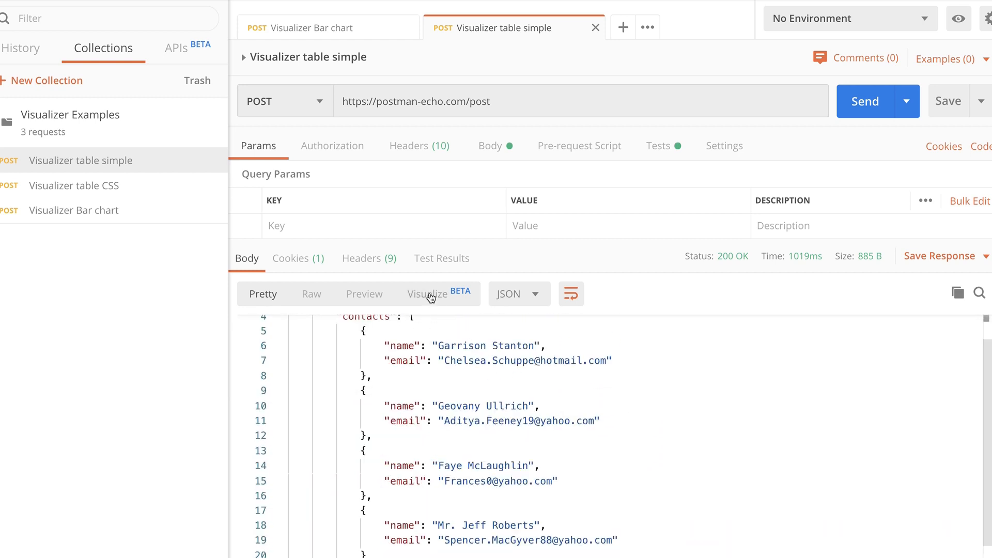
click(427, 294)
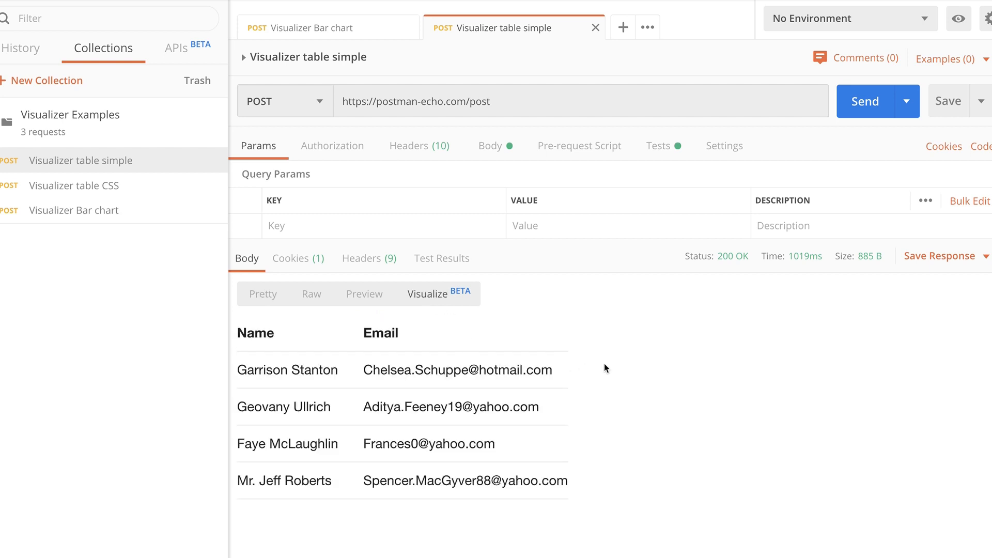
mouse_move(431, 366)
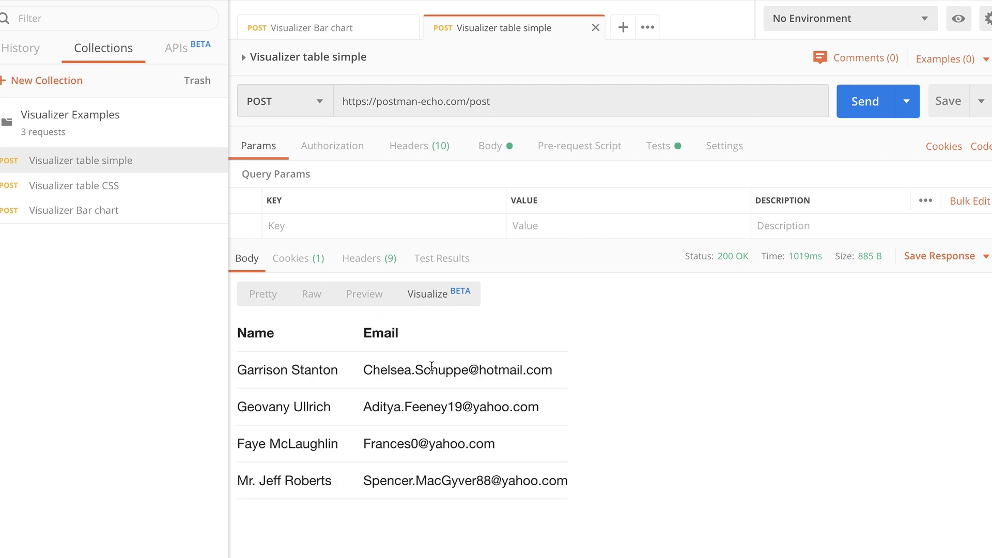
mouse_move(452, 349)
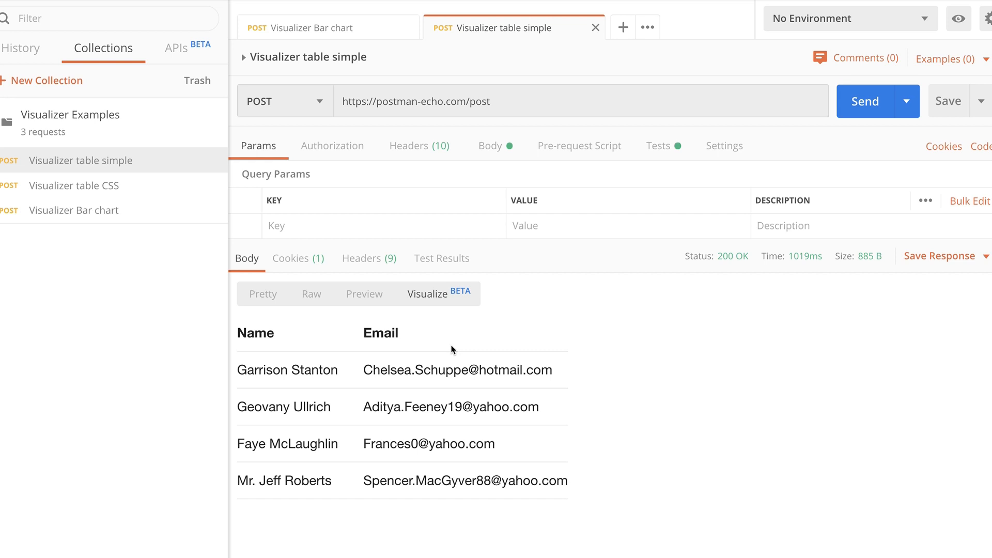
mouse_move(674, 160)
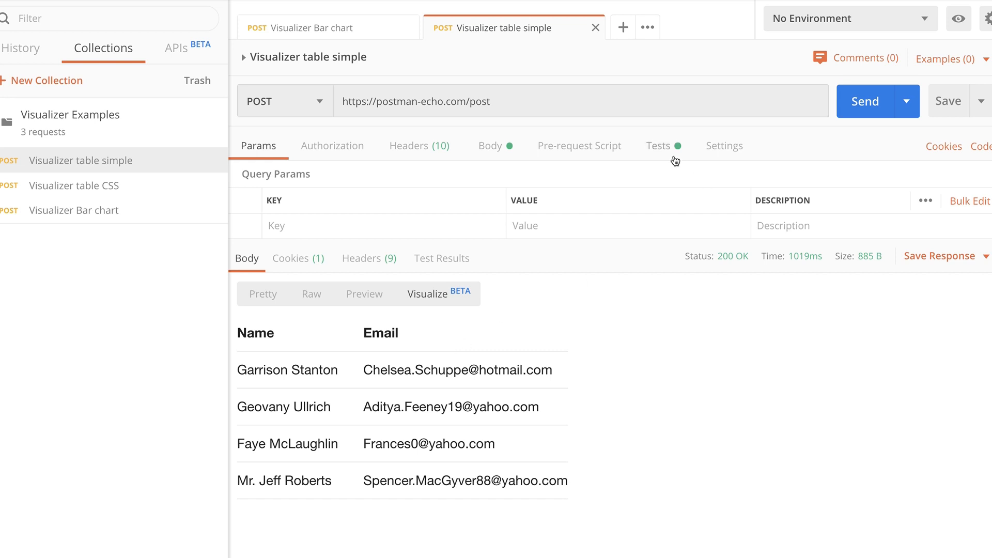
Review the simple table Tests script, highlighting response.data.contacts and the pm.visualizer.set call.
click(657, 145)
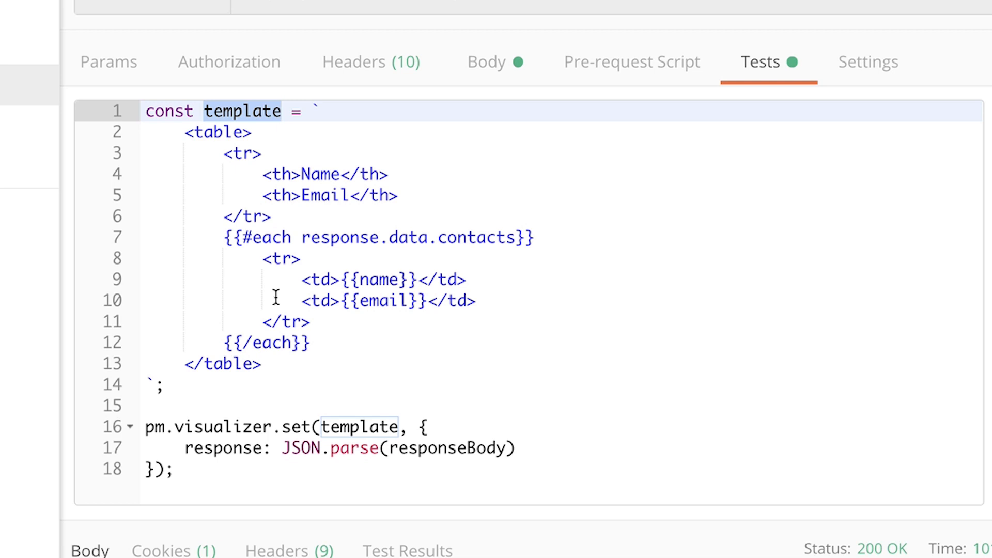
scroll(down, 3)
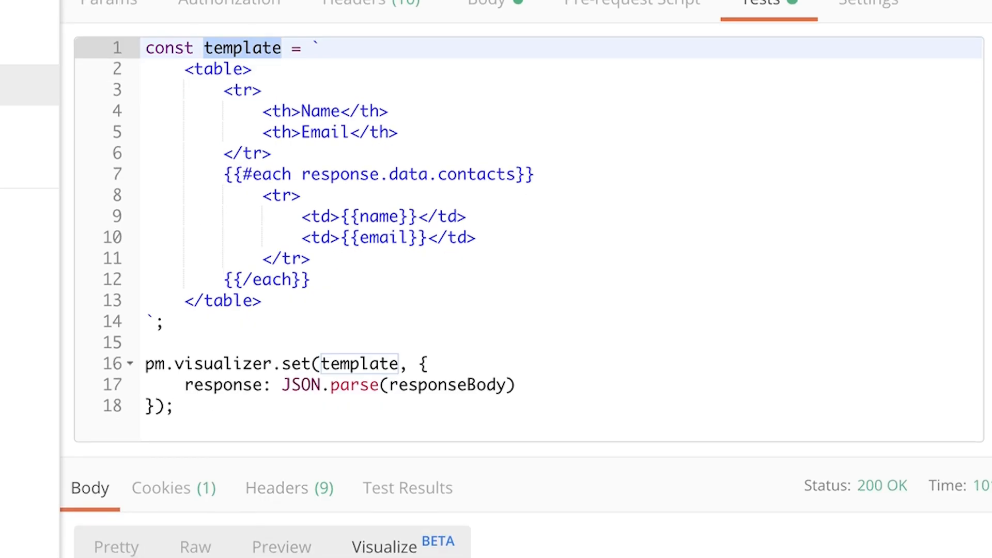
scroll(up, 3)
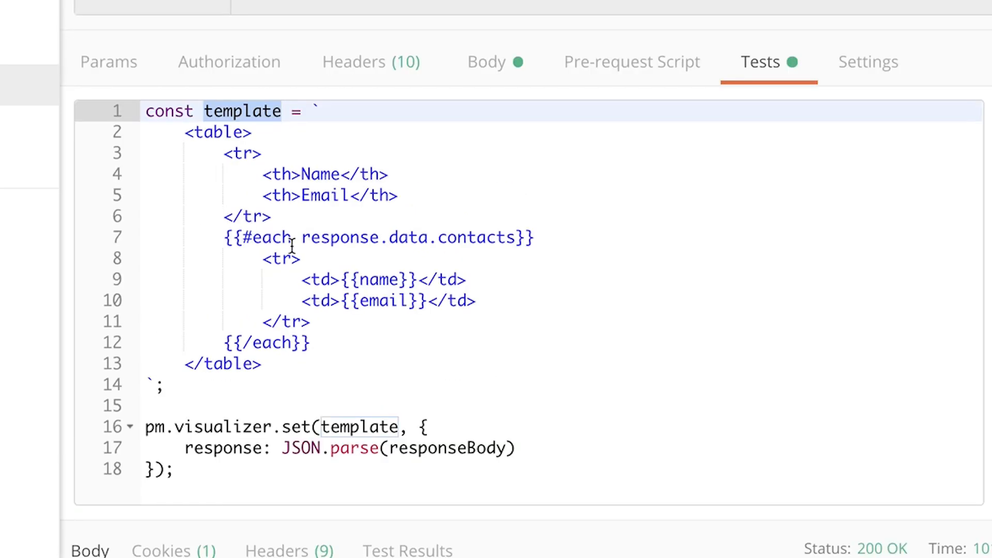
mouse_move(335, 237)
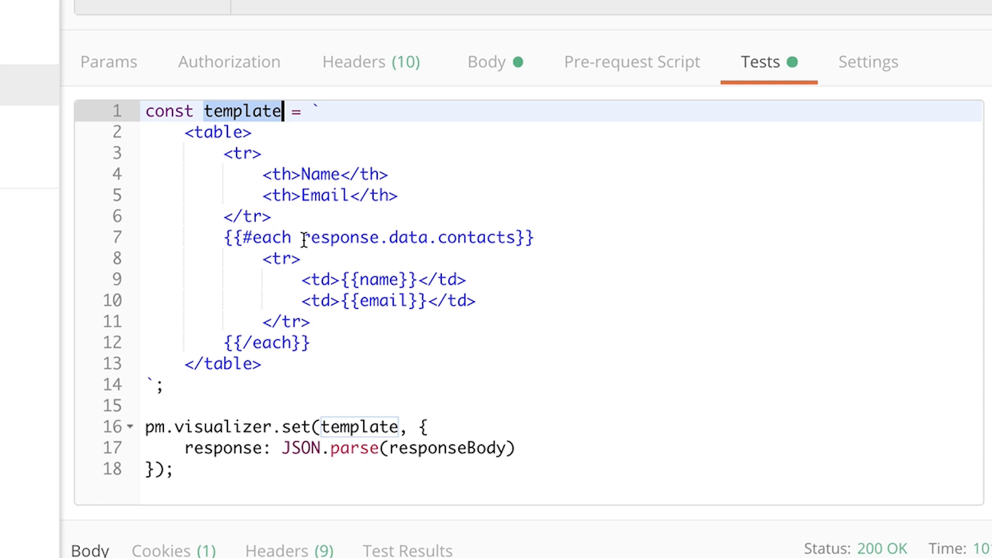
click(302, 237)
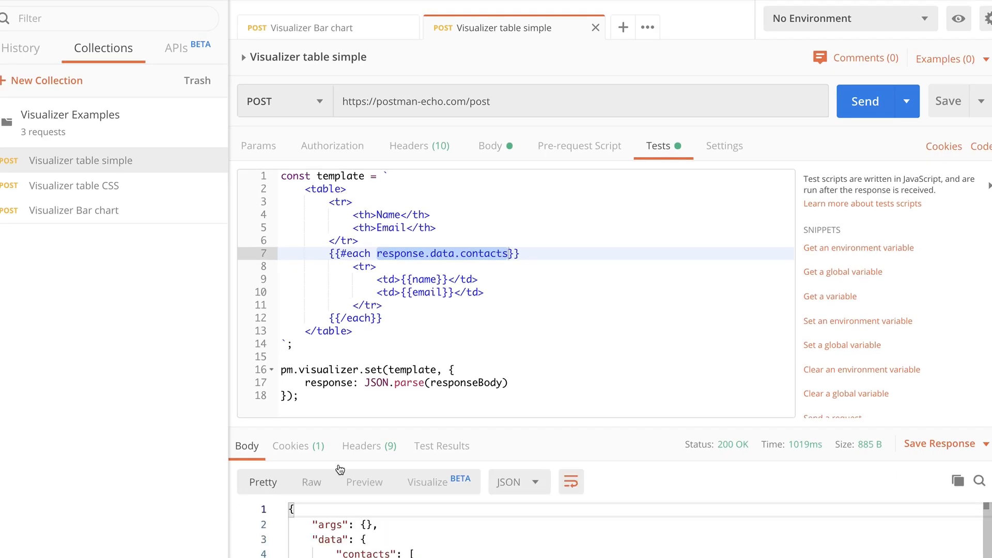
scroll(down, 3)
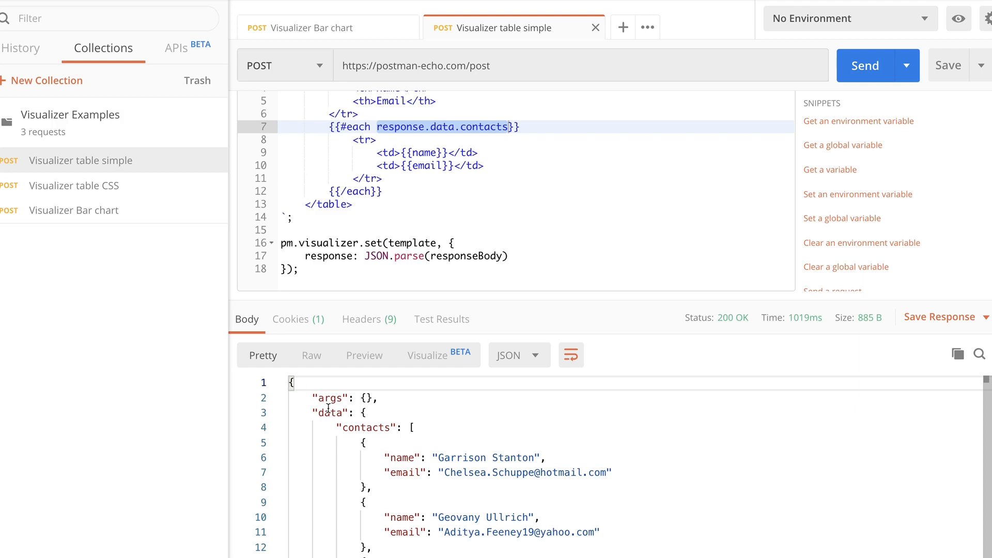
mouse_move(424, 362)
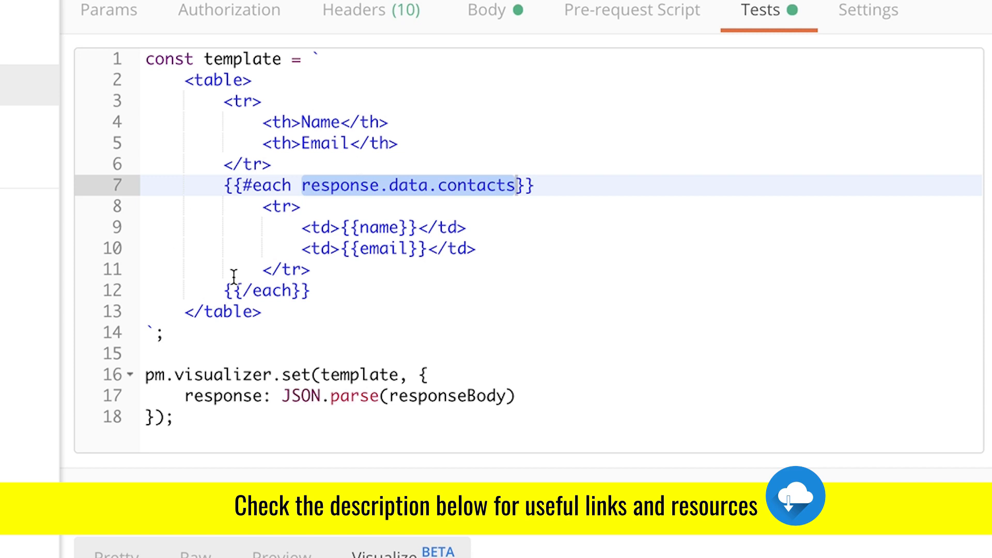
mouse_move(306, 374)
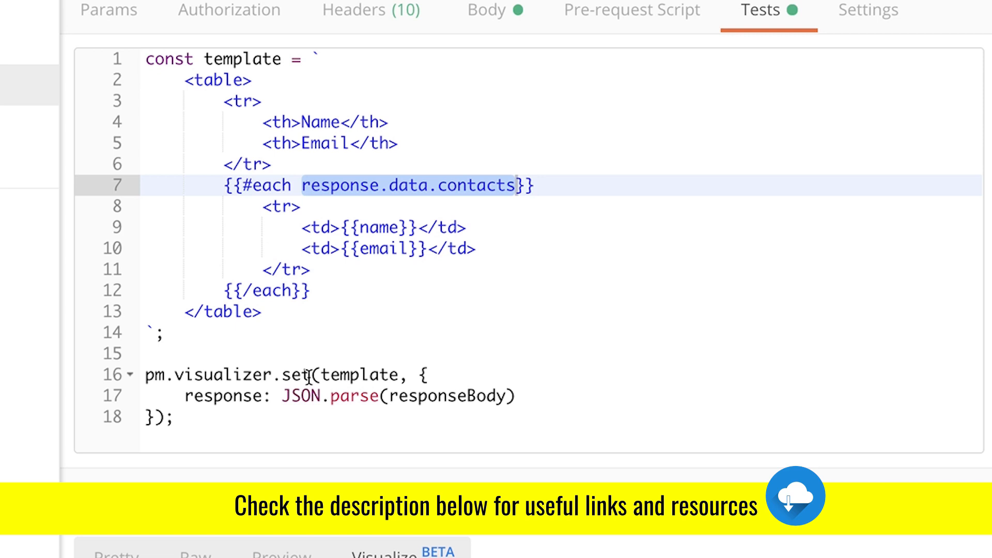
click(304, 374)
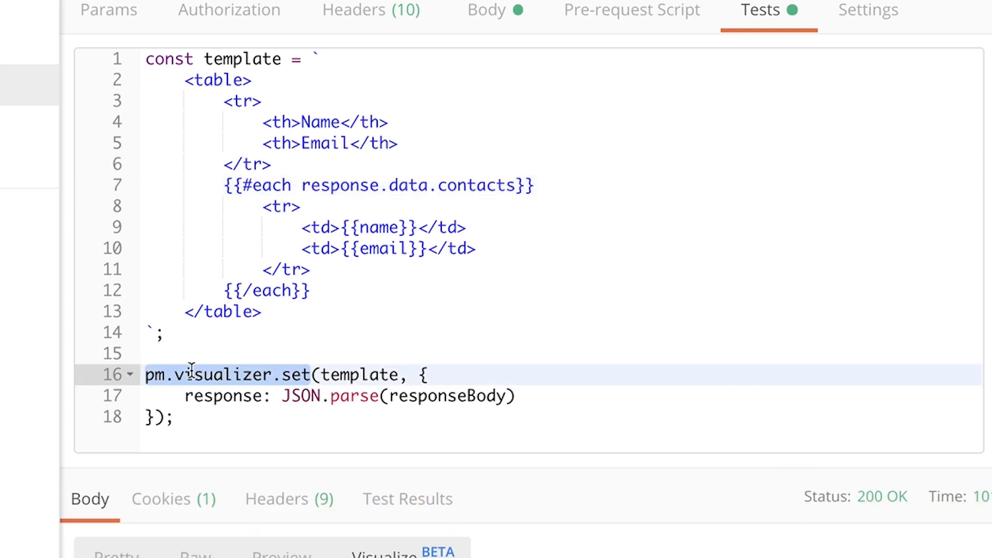
click(322, 354)
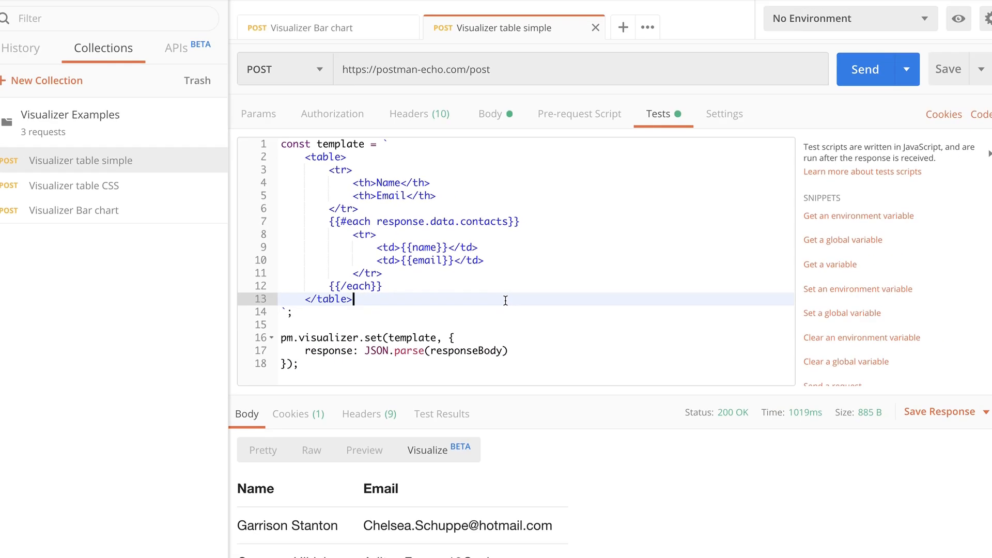
scroll(down, 3)
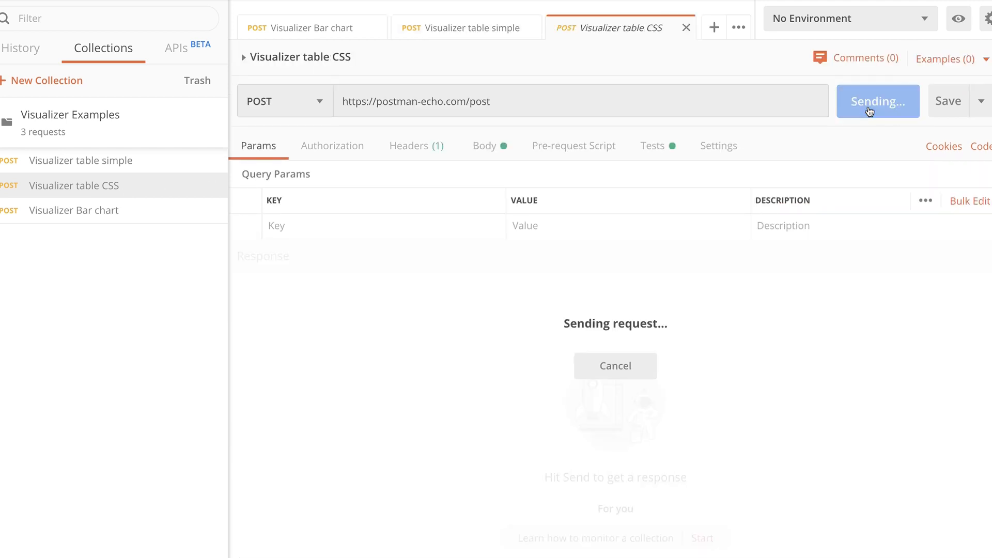
Send 'Visualizer table CSS', render the styled contacts table, and review its Tests script.
click(877, 101)
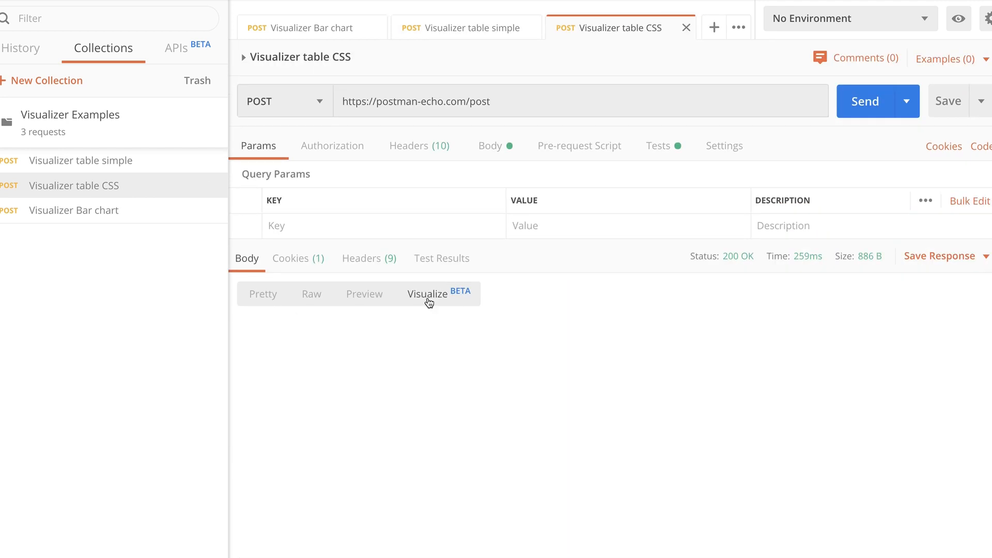
click(428, 293)
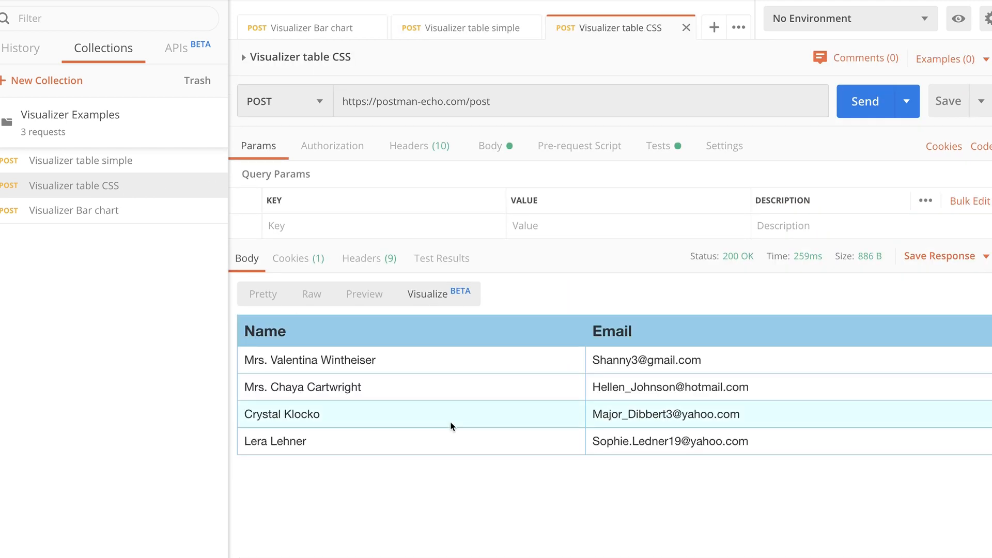
click(657, 145)
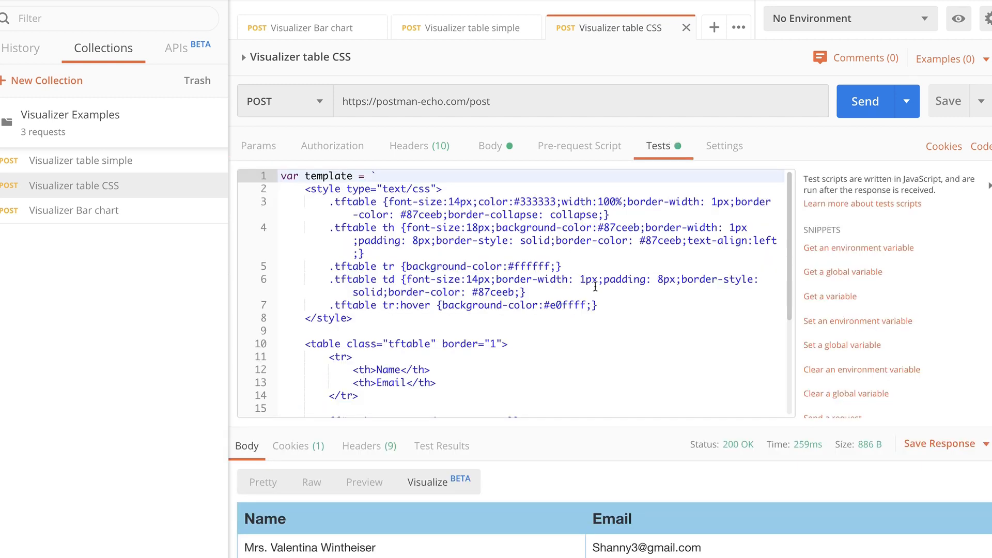
scroll(down, 3)
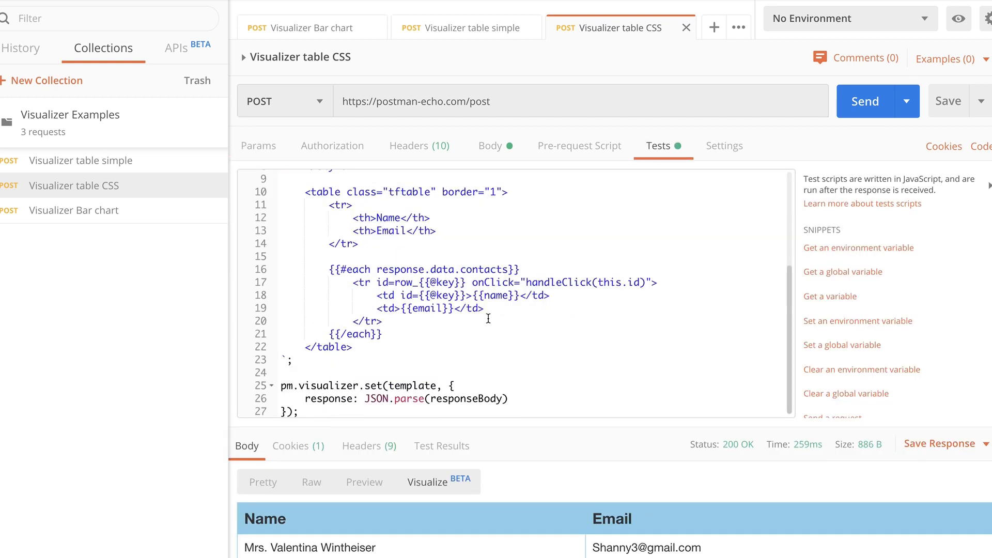
scroll(up, 3)
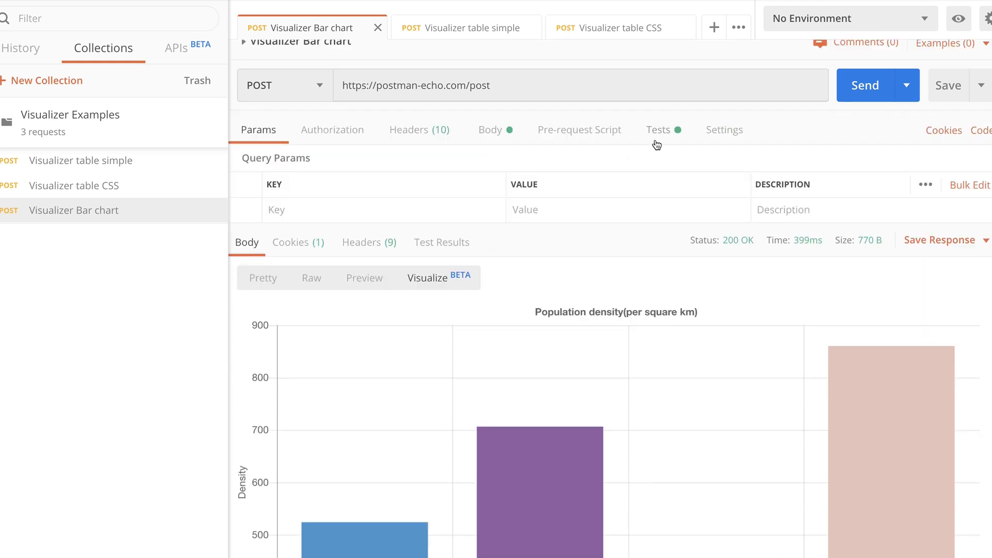
Show the bar chart request's Tests script and its Chart.js library link.
click(658, 130)
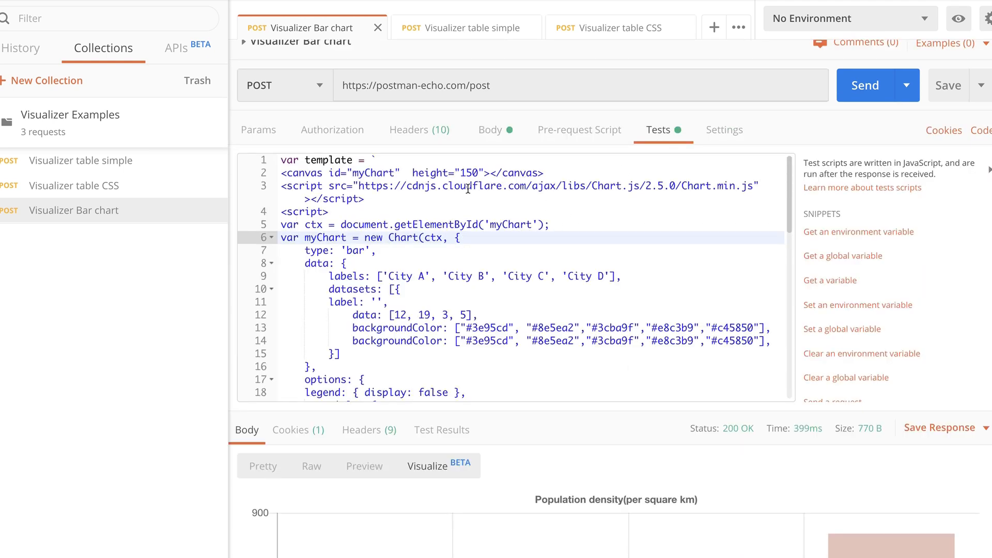
click(553, 185)
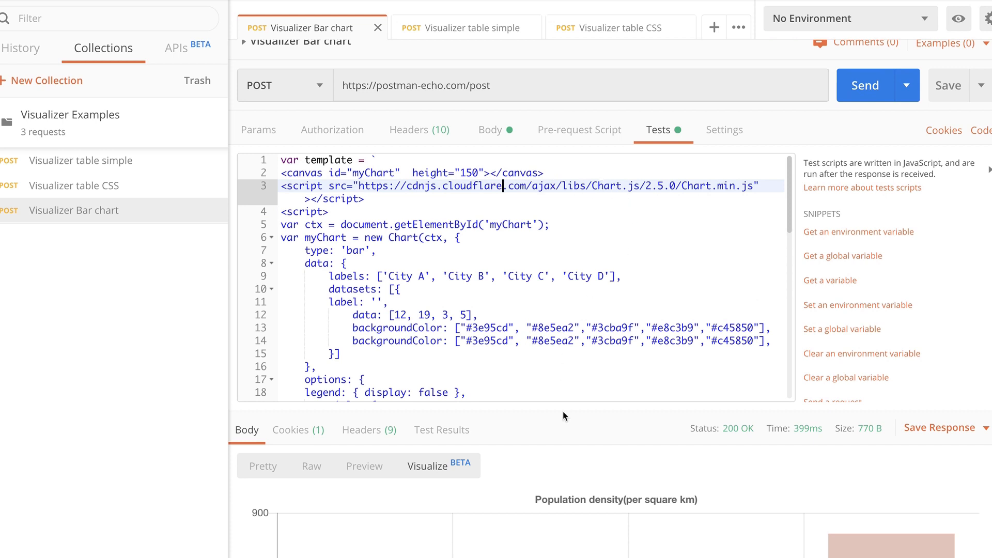
scroll(down, 3)
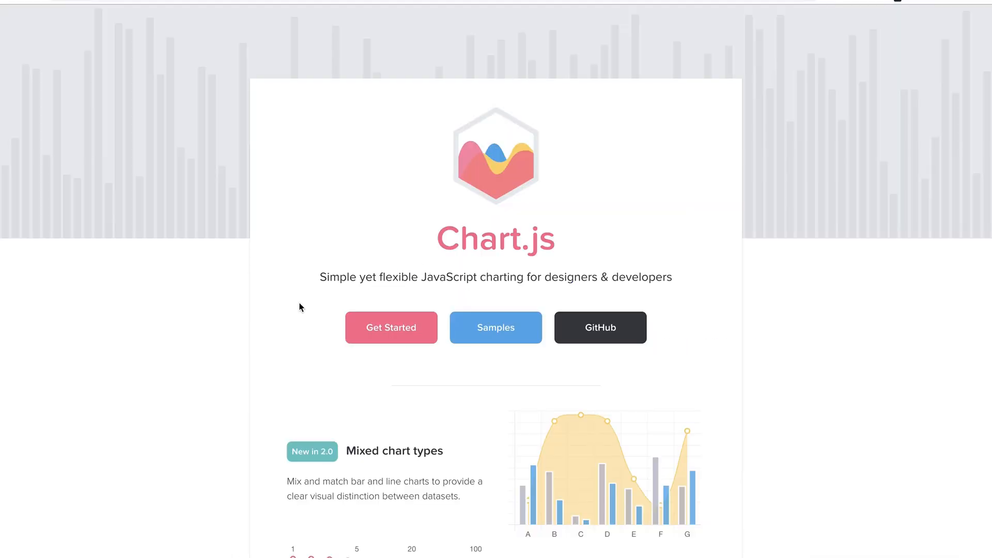
mouse_move(511, 378)
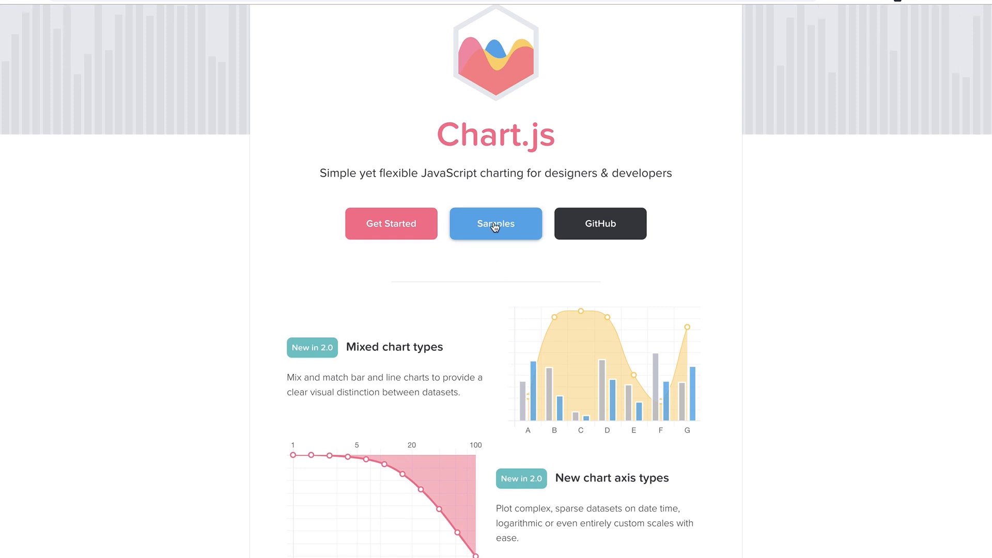
Browse the Chart.js Samples gallery and open the Point styles line chart sample.
click(495, 223)
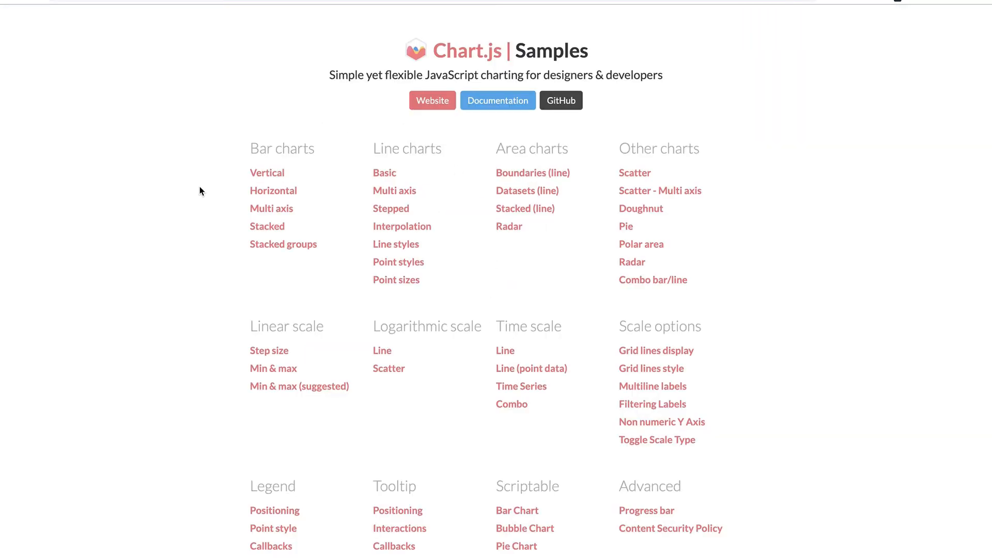
scroll(down, 3)
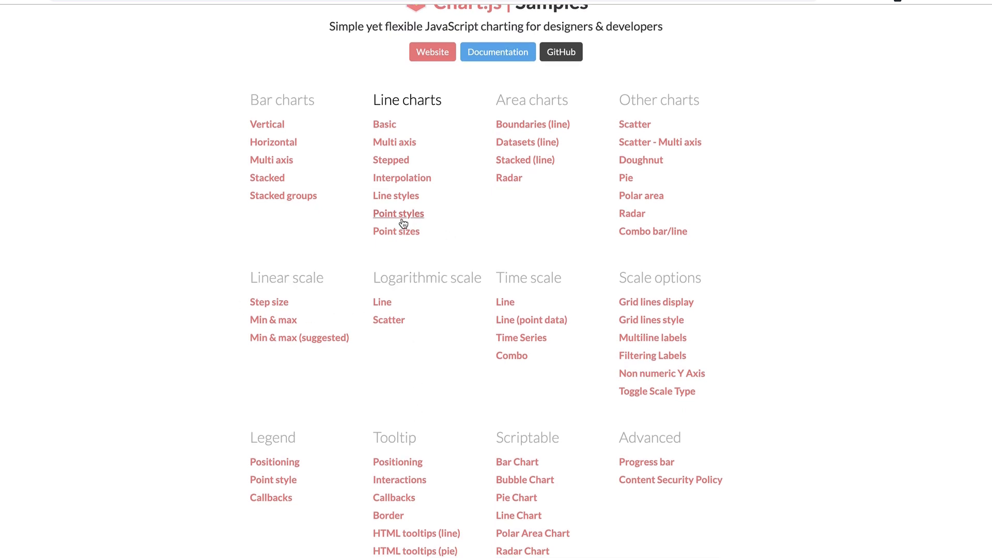
click(398, 213)
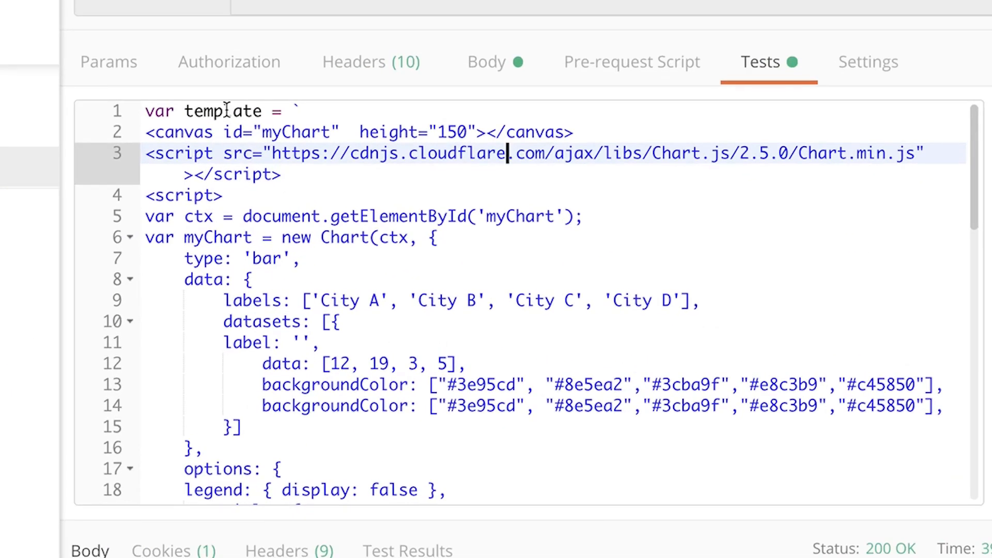
scroll(down, 3)
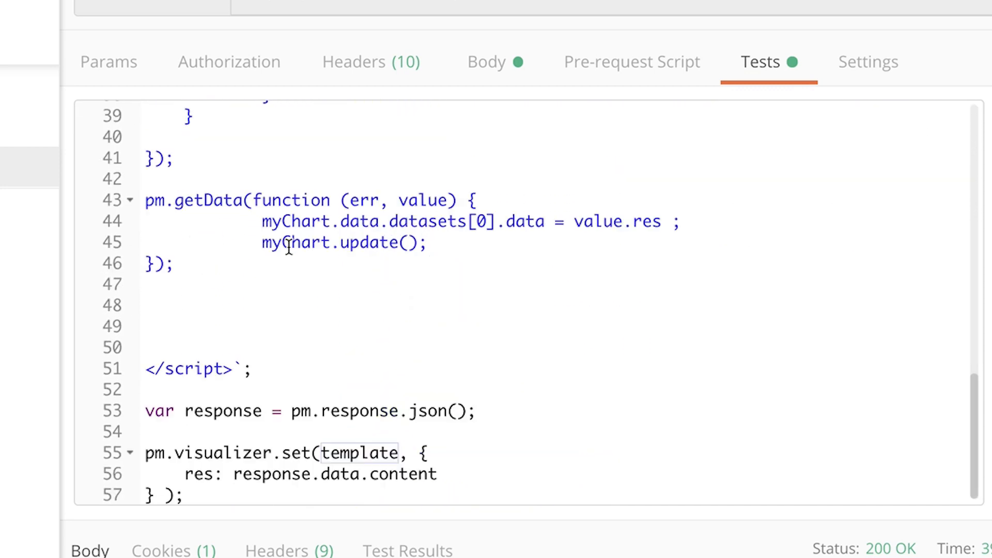
mouse_move(157, 452)
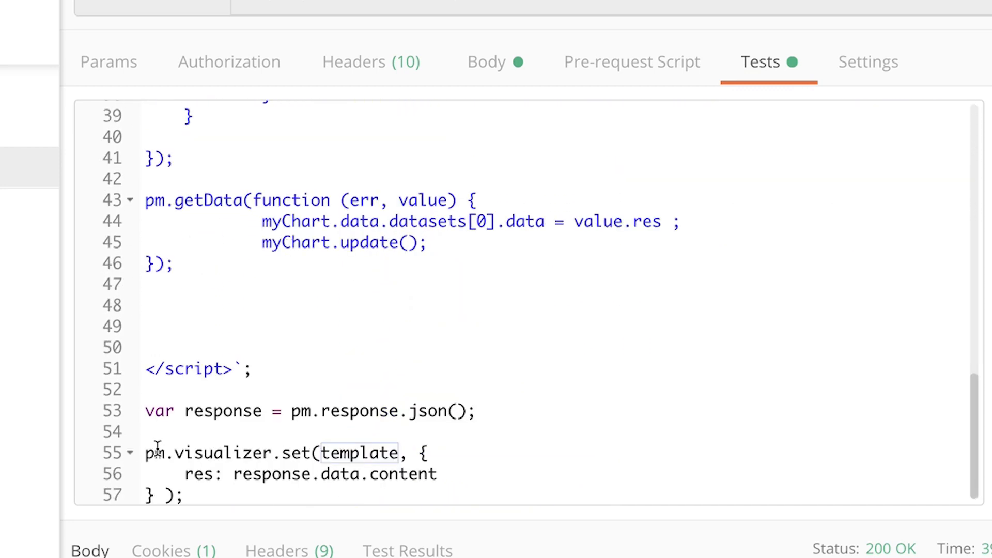
scroll(up, 3)
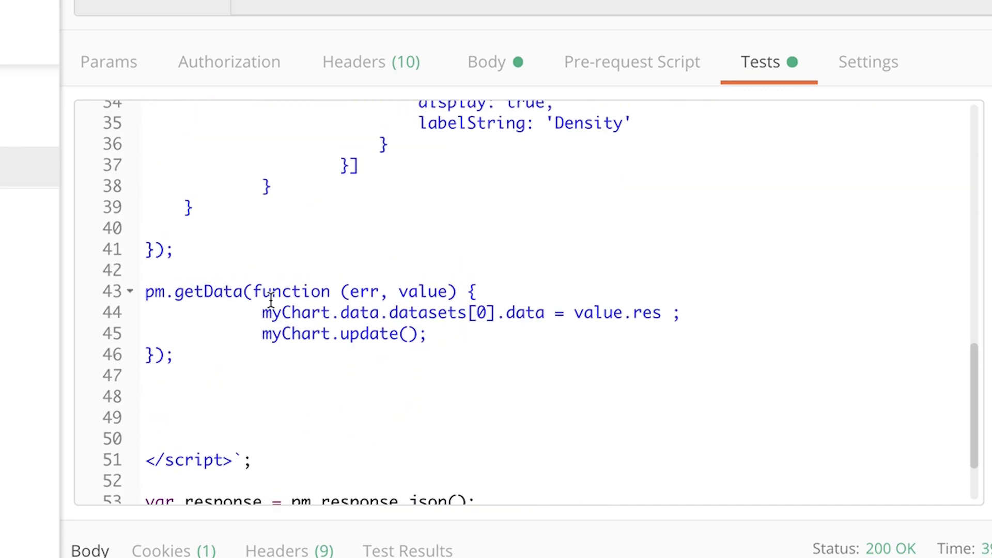
click(146, 291)
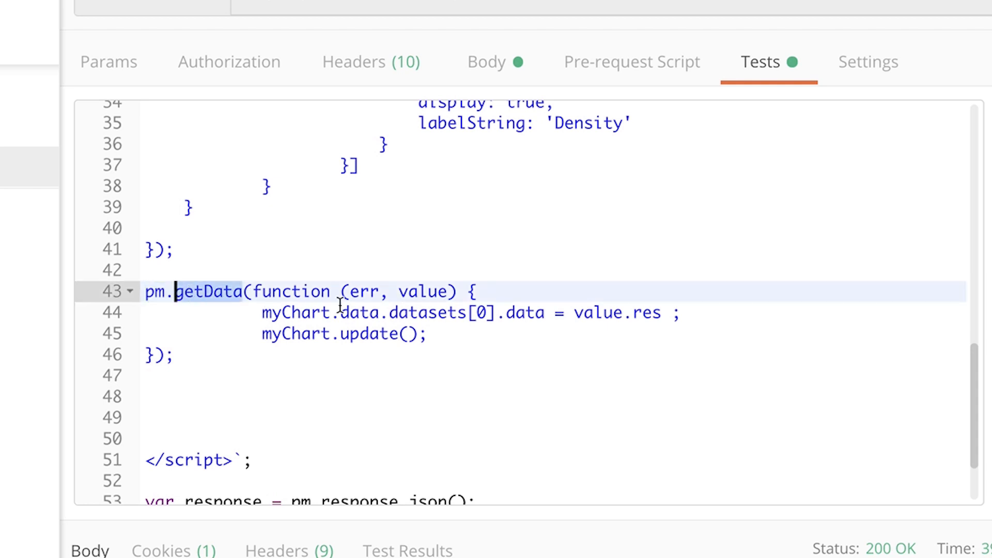
scroll(down, 3)
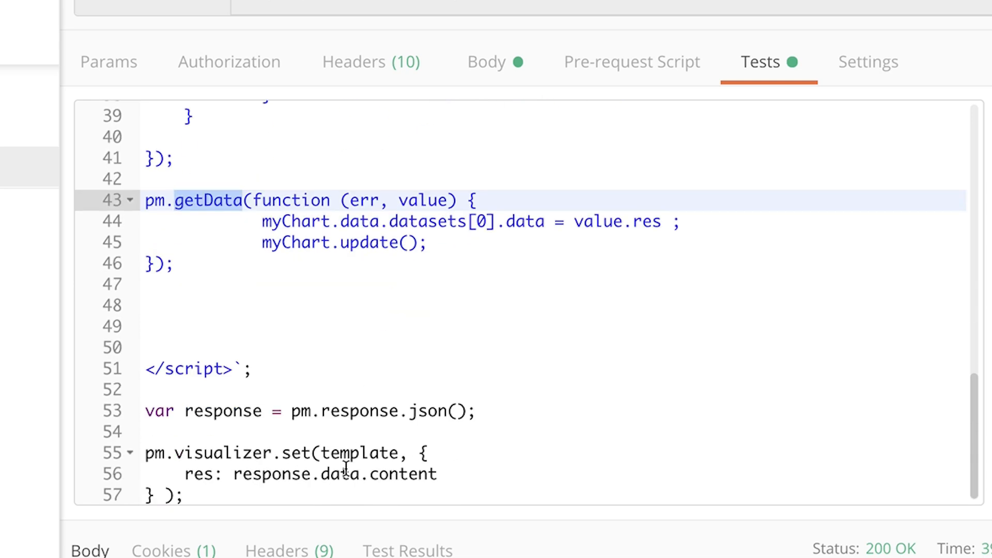
mouse_move(333, 381)
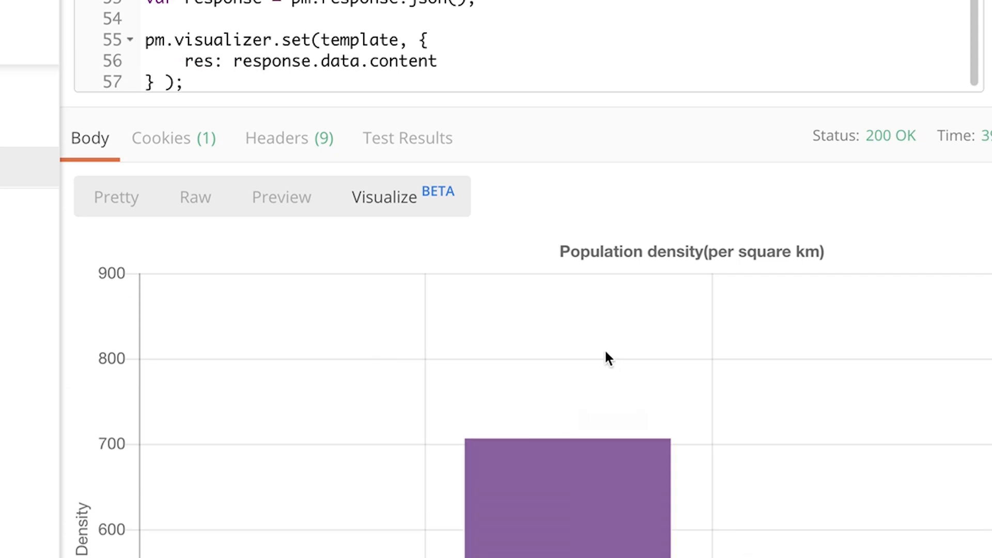
scroll(up, 3)
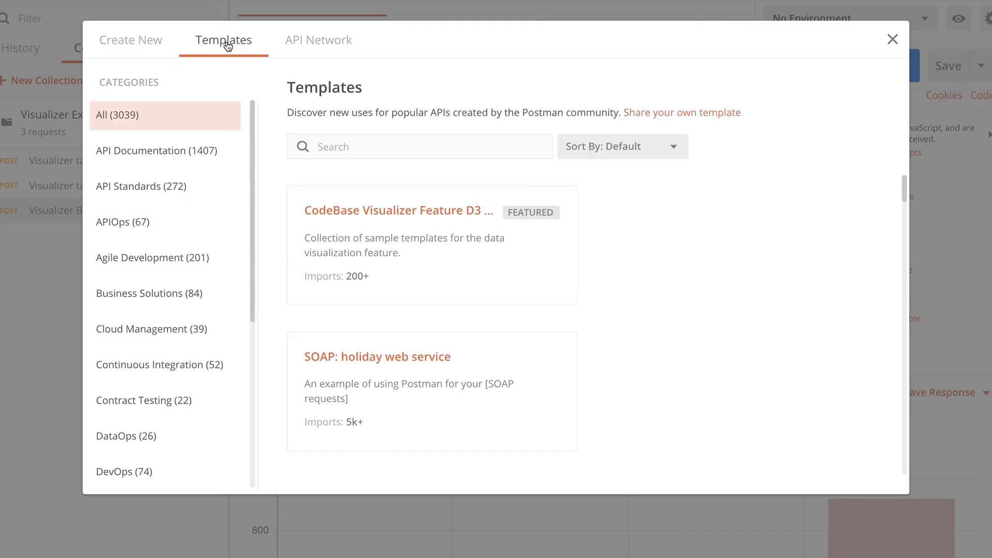
Search templates for 'visualizer' and scroll through the matching template collections.
text(visualizer)
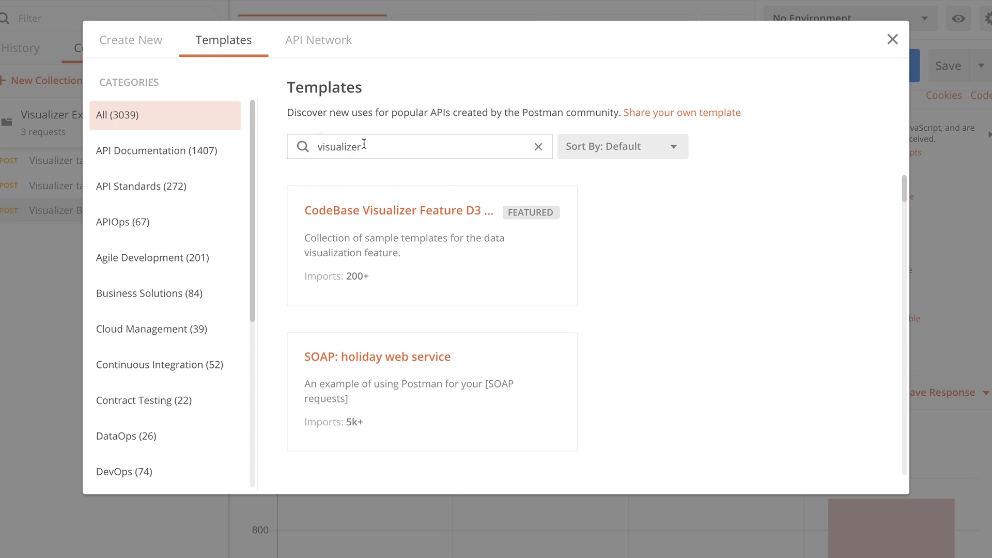
scroll(down, 3)
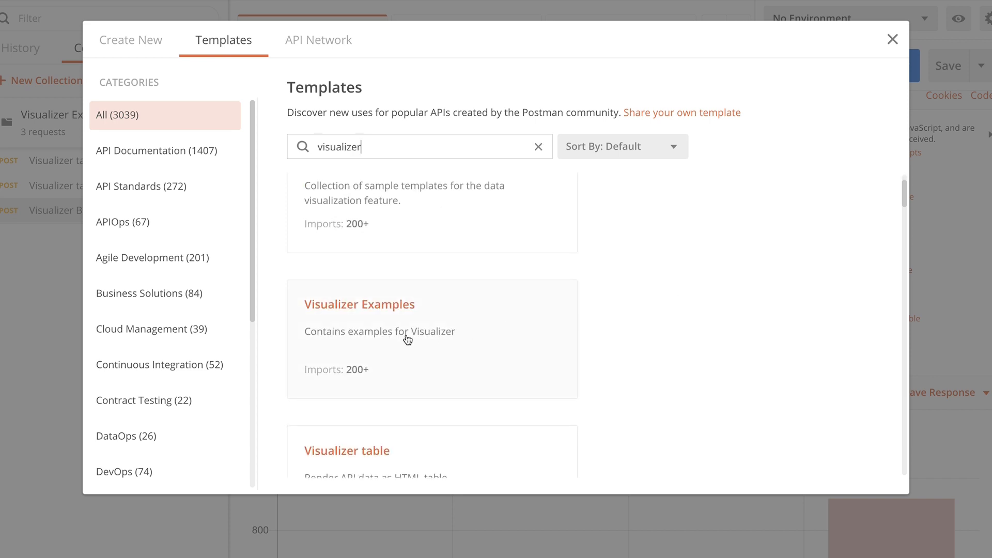
scroll(down, 3)
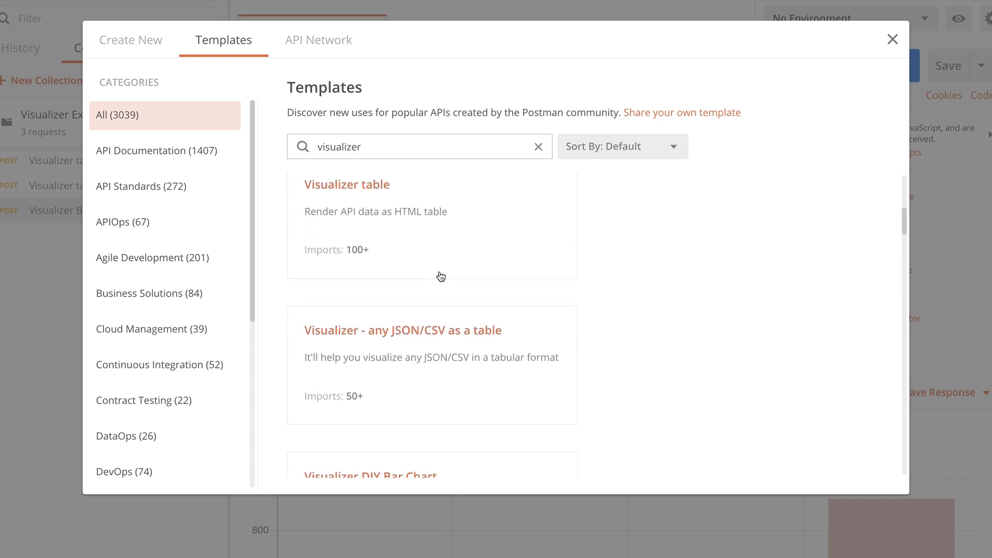
scroll(down, 3)
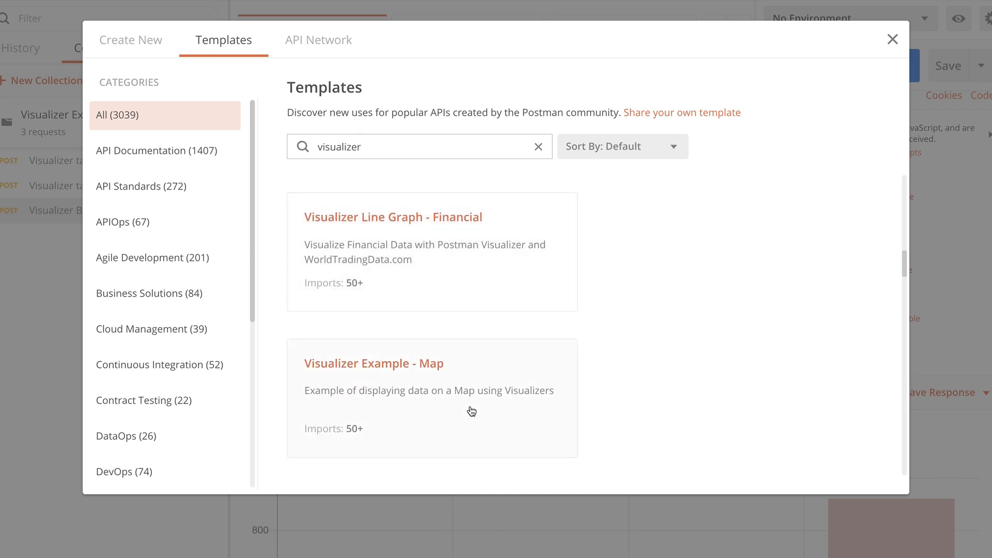
scroll(down, 3)
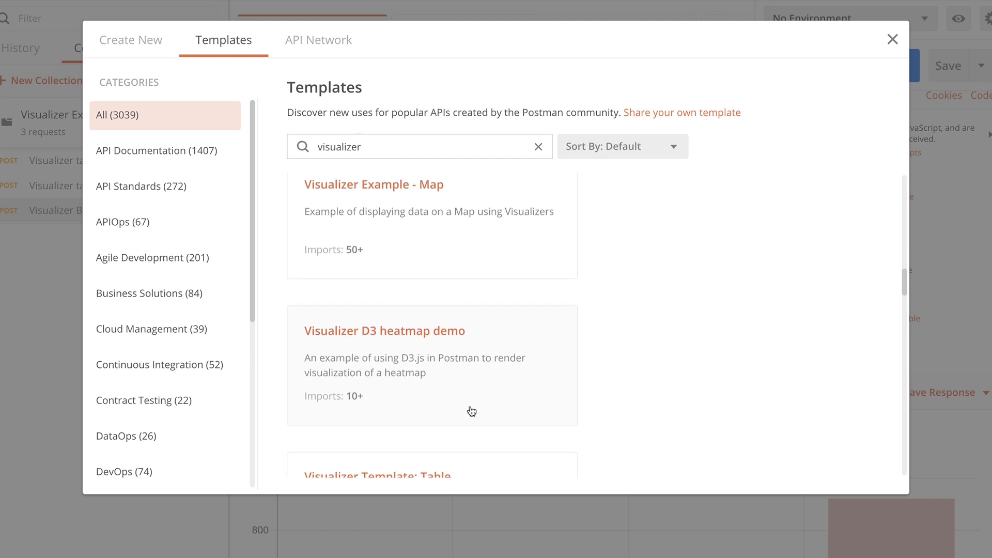
scroll(down, 3)
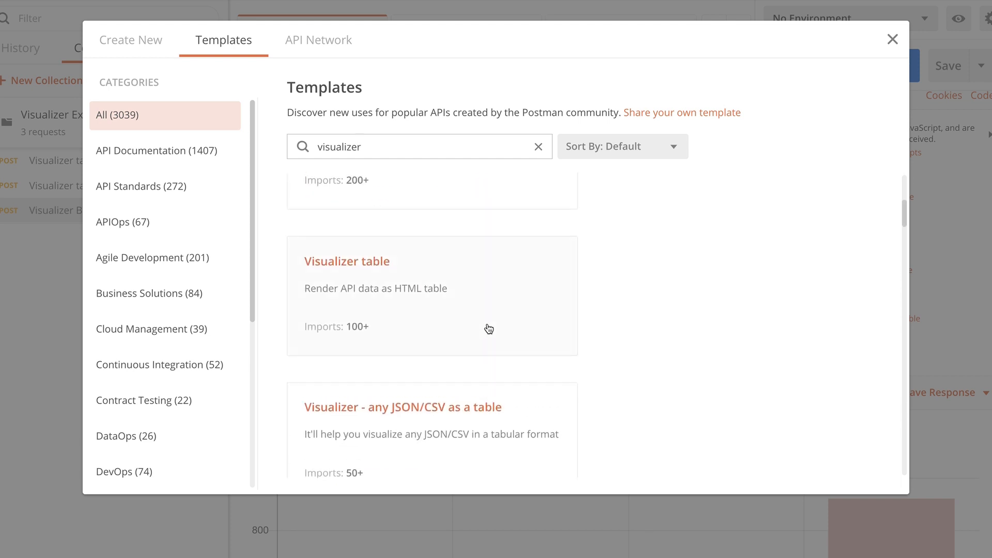
scroll(up, 3)
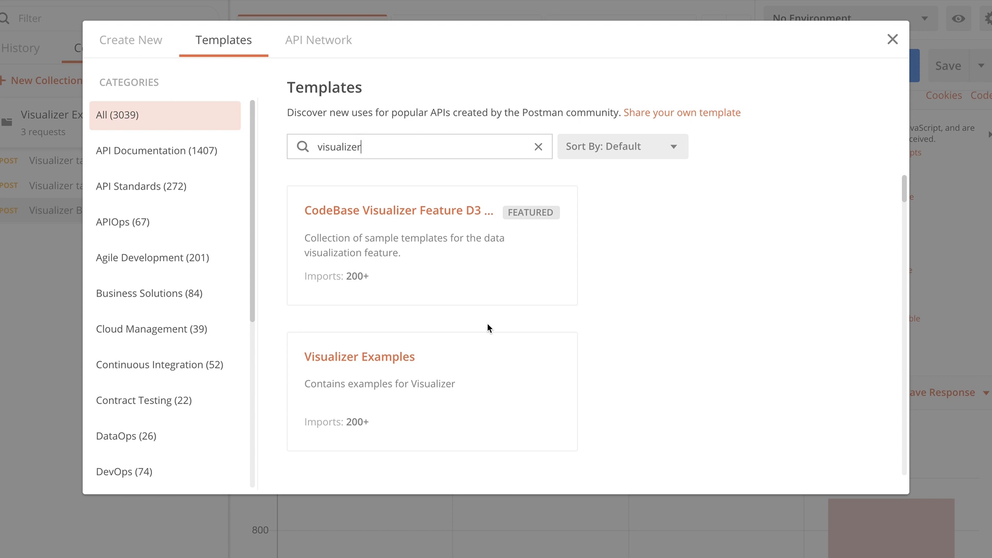
mouse_move(692, 119)
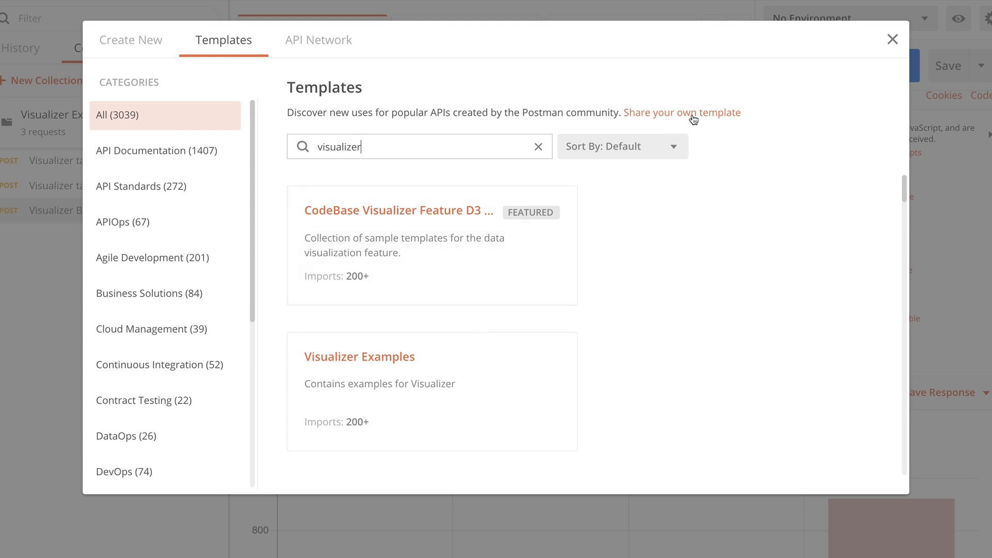
click(891, 39)
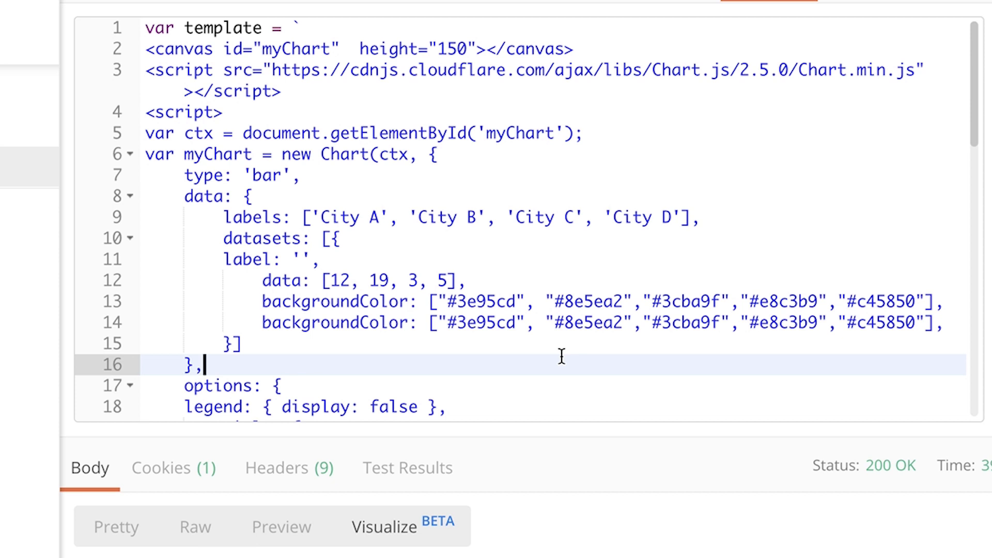
mouse_move(576, 552)
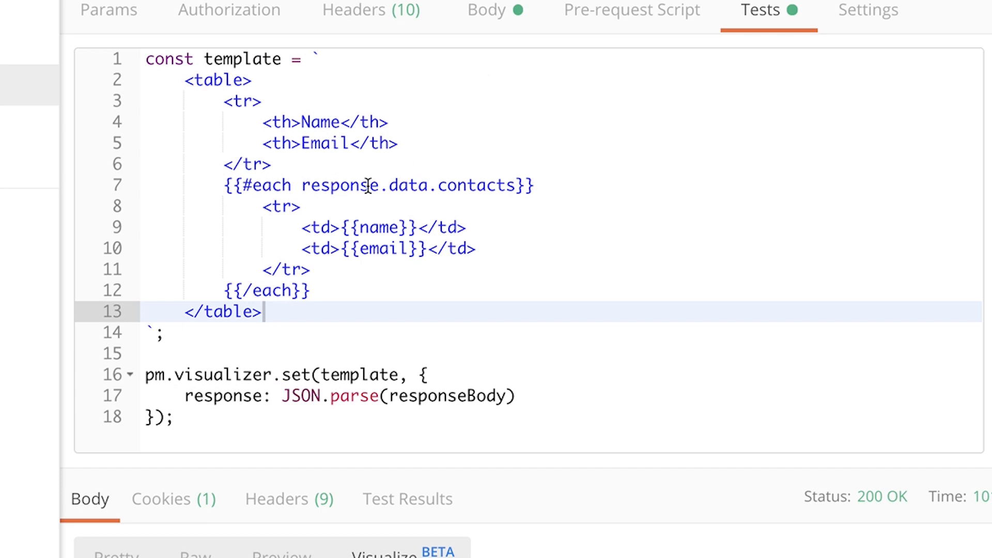
mouse_move(468, 186)
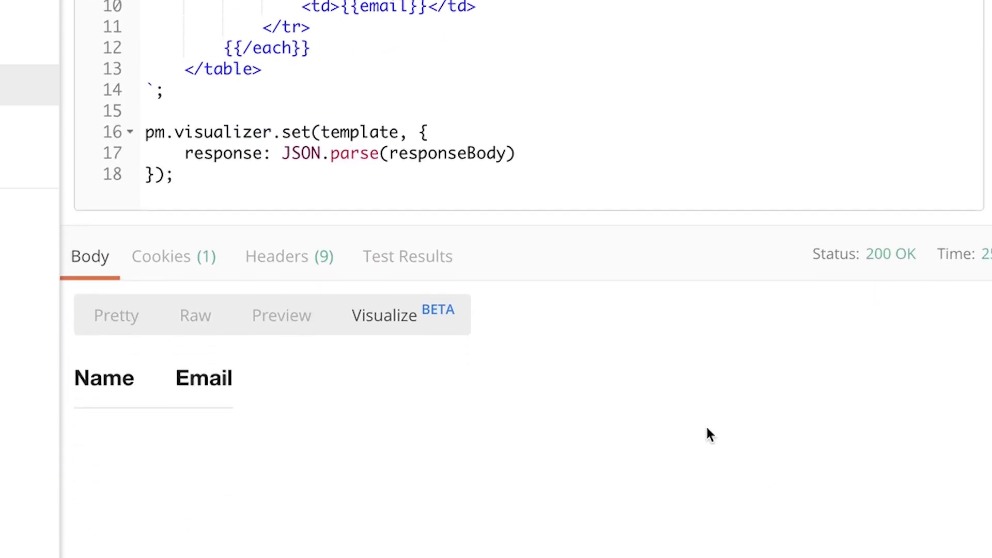
Edit the contacts path on line 7 by adding '.data' in the simple table script.
scroll(up, 3)
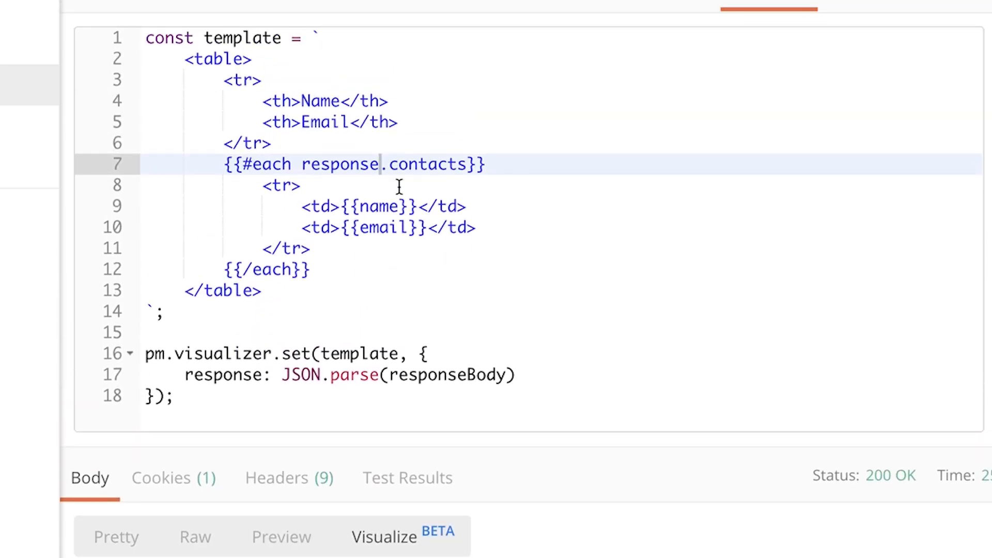
text(.data.)
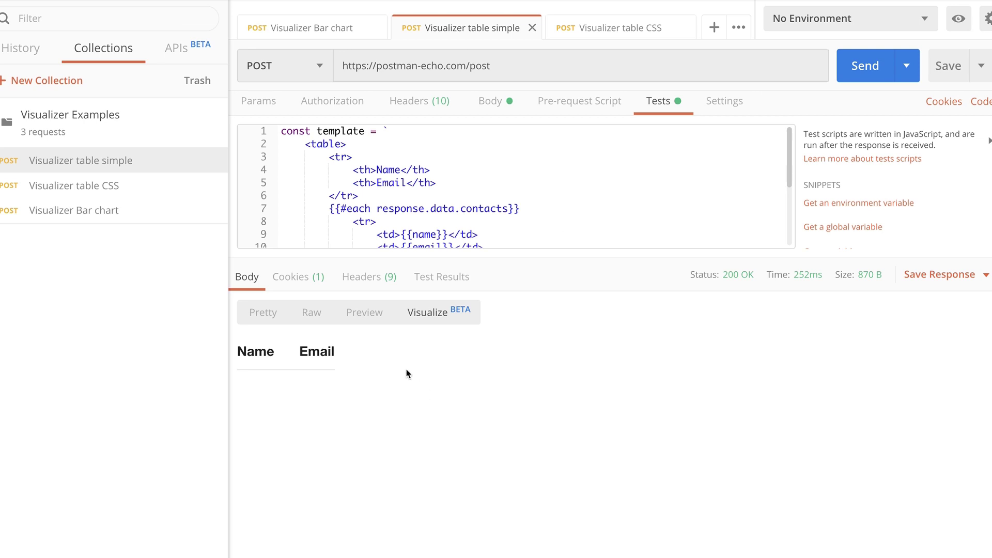
mouse_move(428, 380)
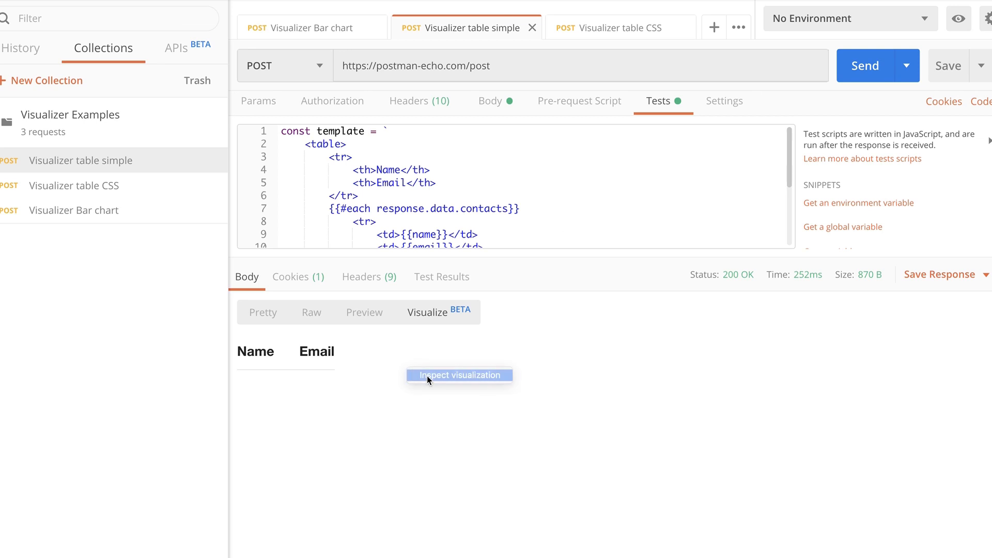
click(459, 375)
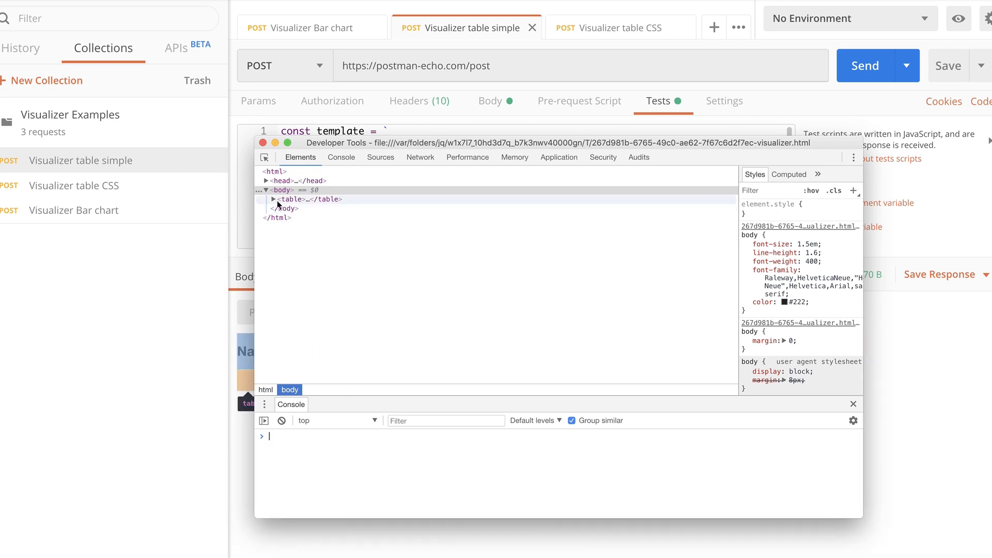
click(291, 199)
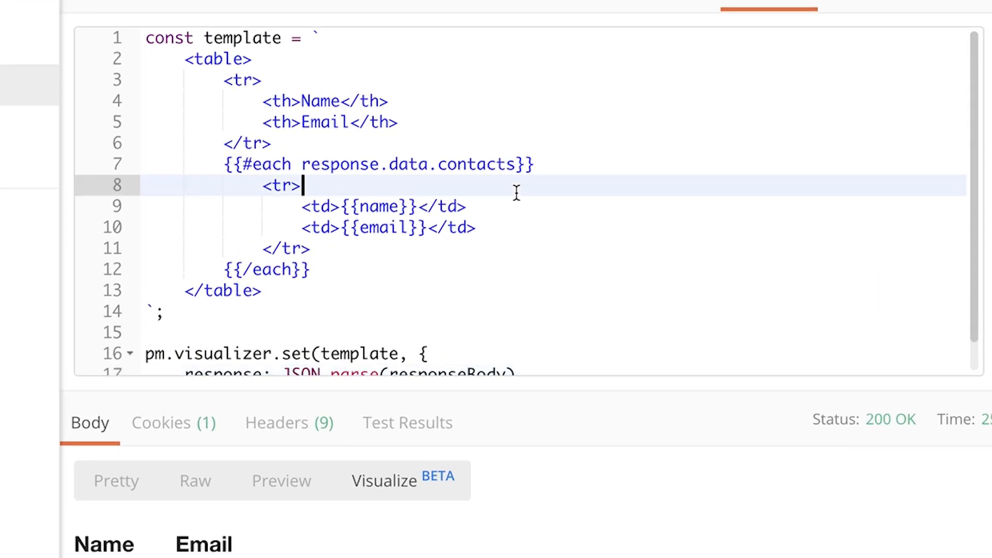
mouse_move(412, 517)
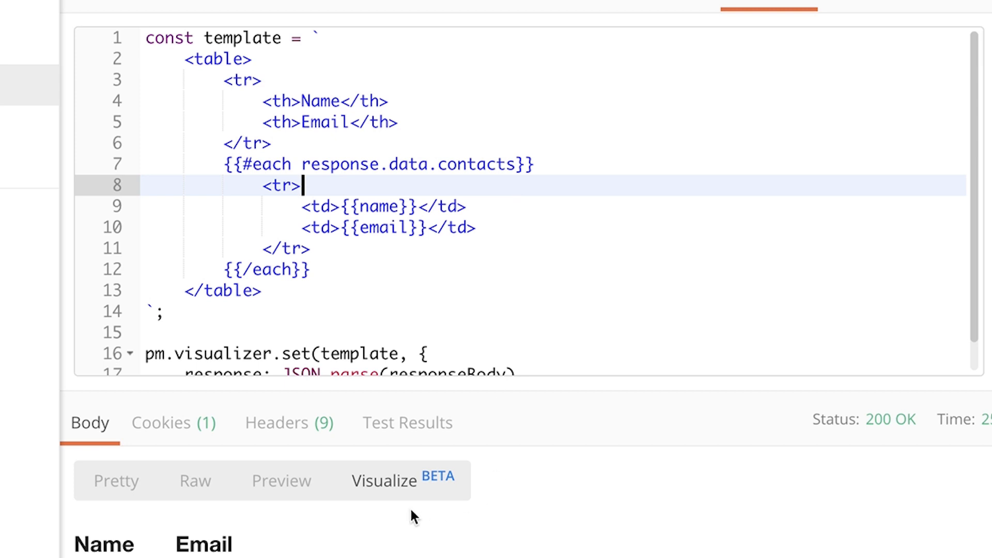
mouse_move(392, 493)
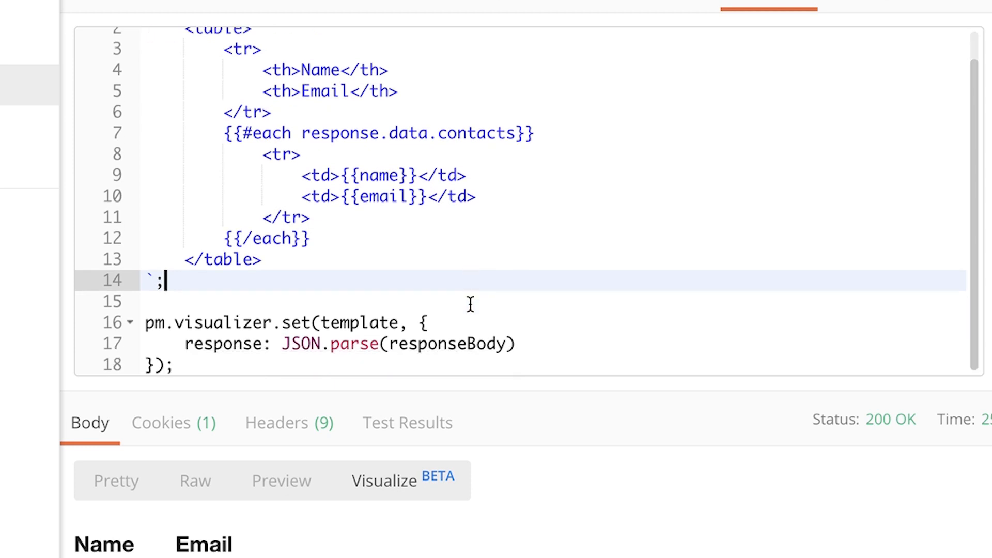
scroll(up, 3)
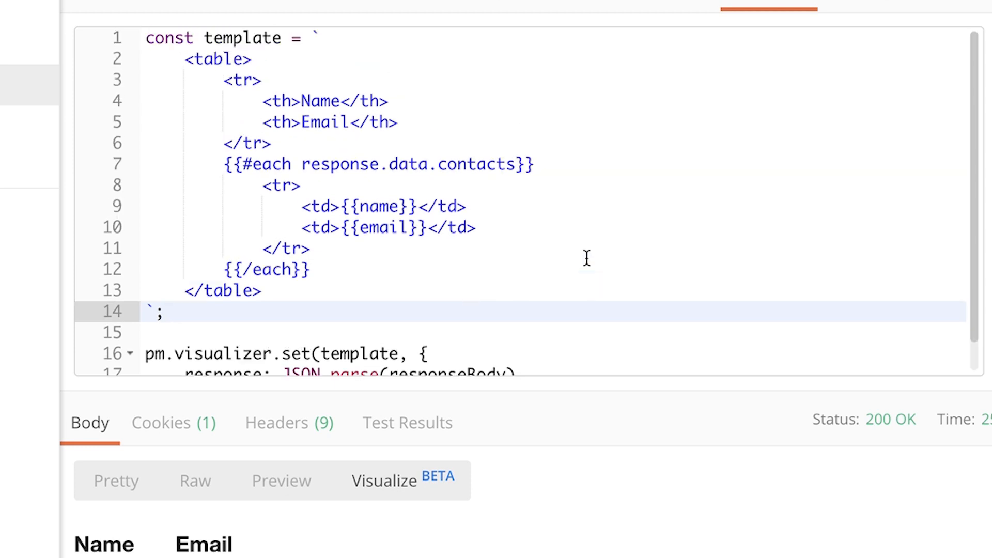
click(161, 311)
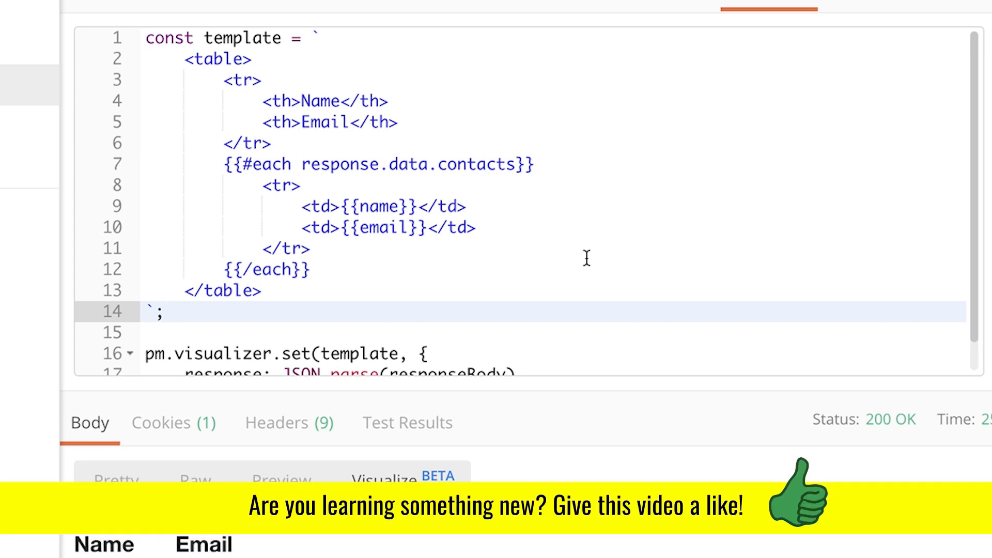
click(164, 311)
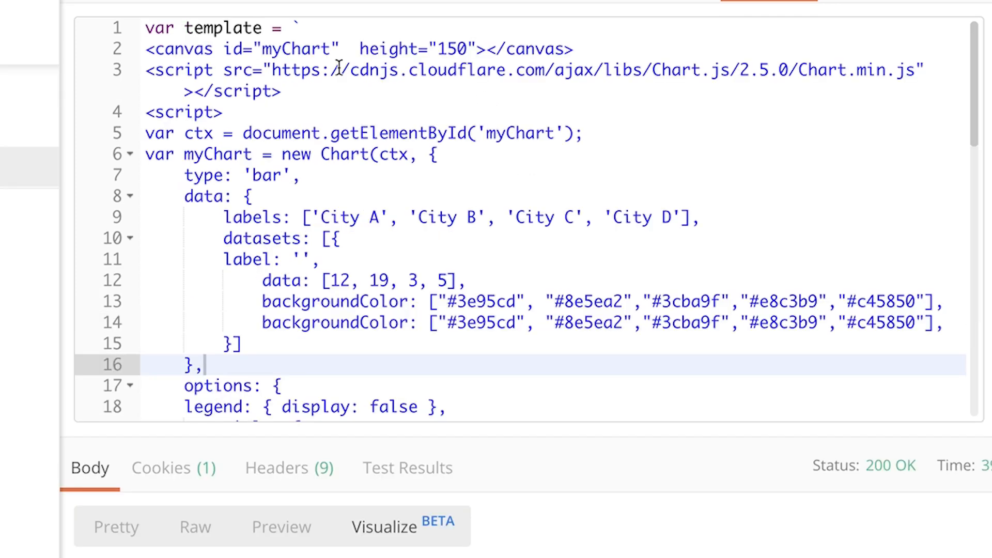
scroll(down, 3)
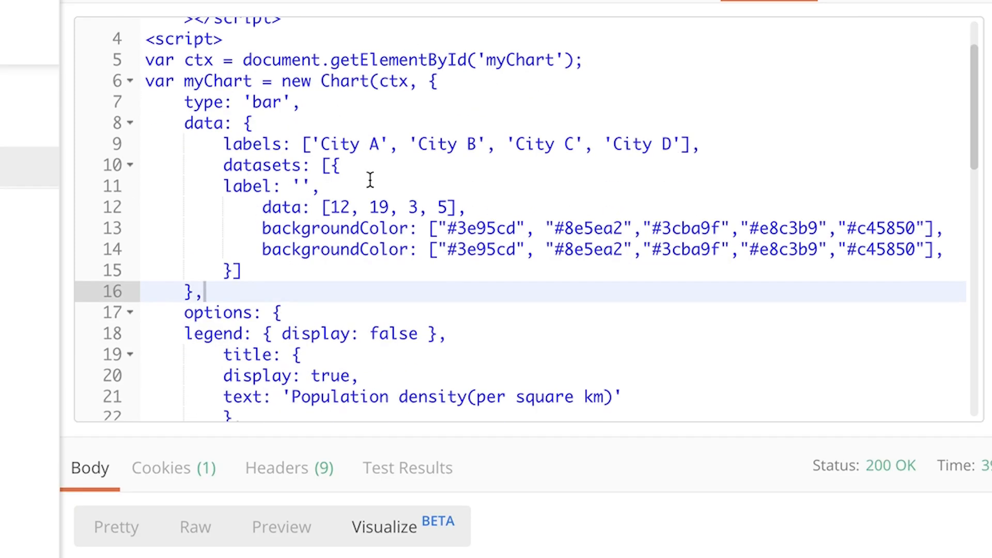
scroll(down, 3)
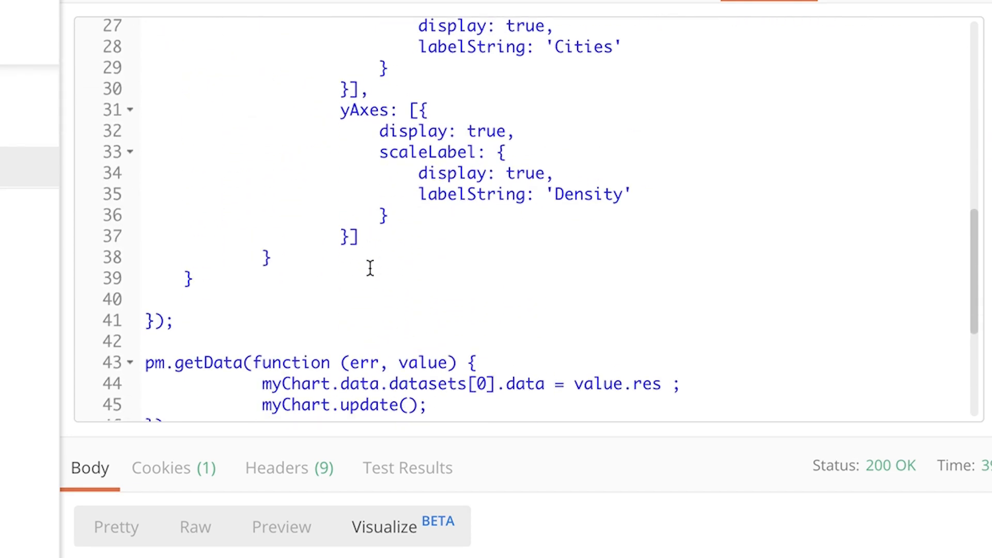
scroll(down, 3)
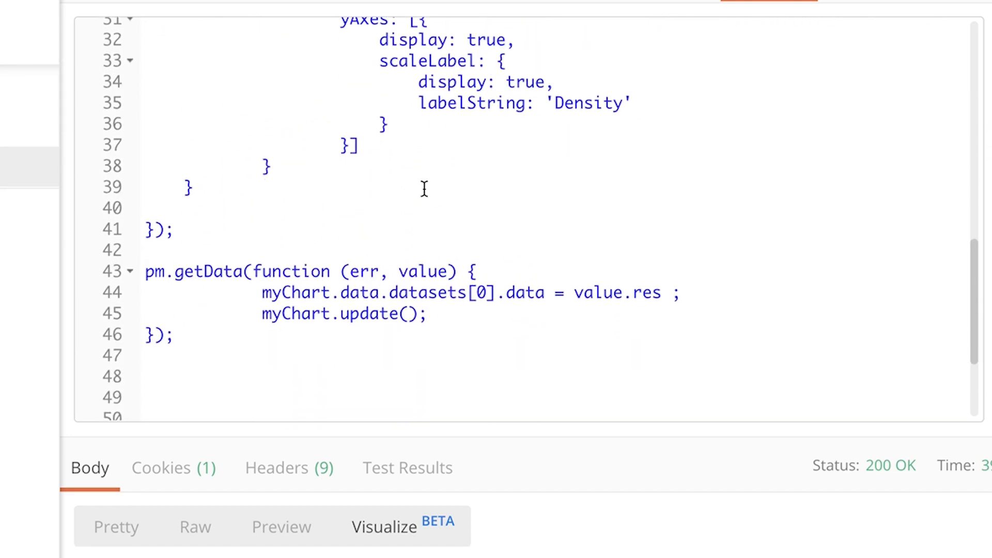
scroll(up, 3)
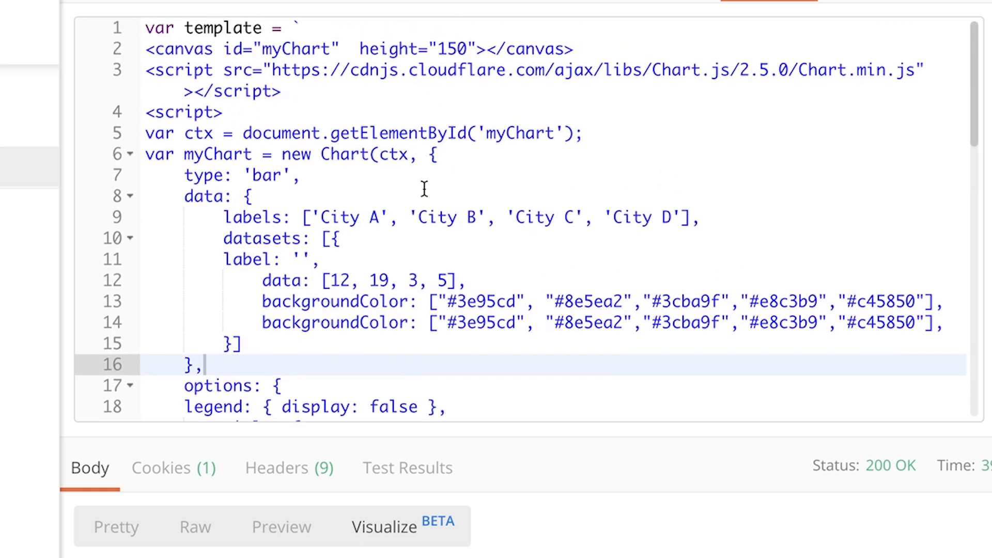
scroll(up, 3)
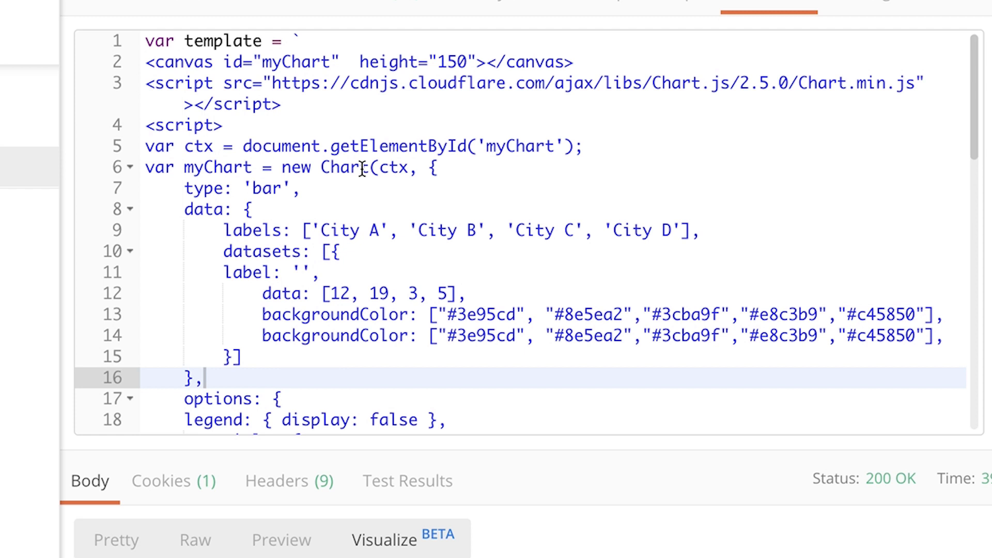
mouse_move(303, 192)
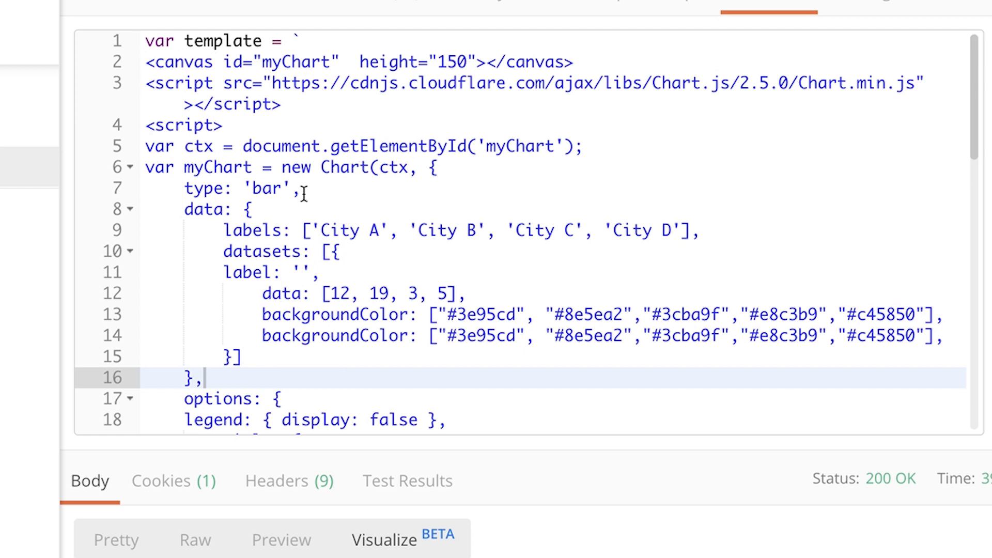
click(372, 167)
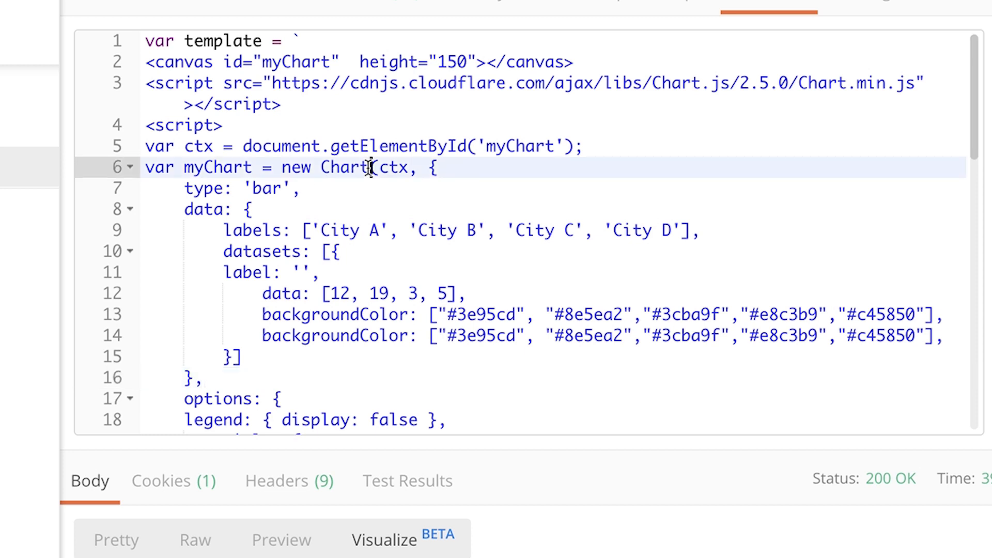
mouse_move(907, 160)
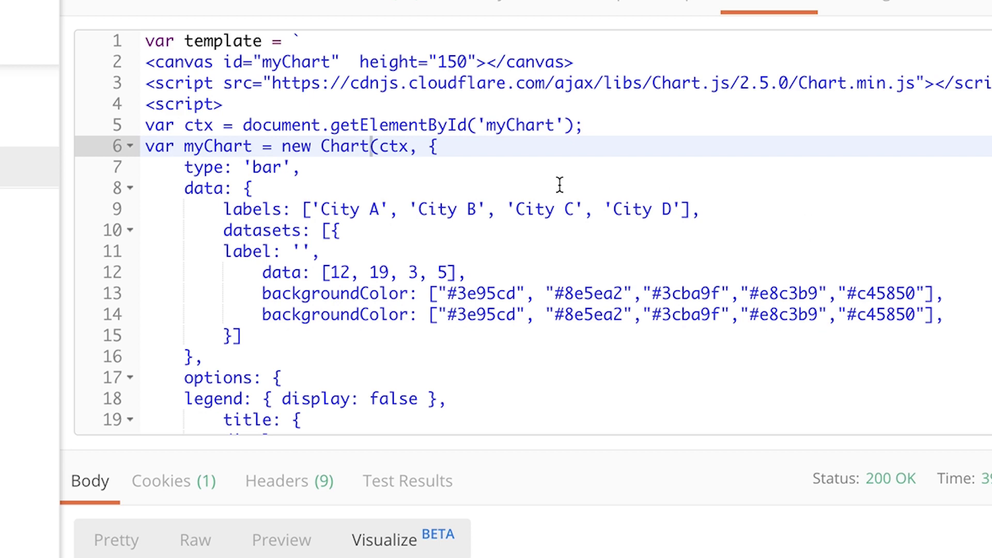
scroll(down, 3)
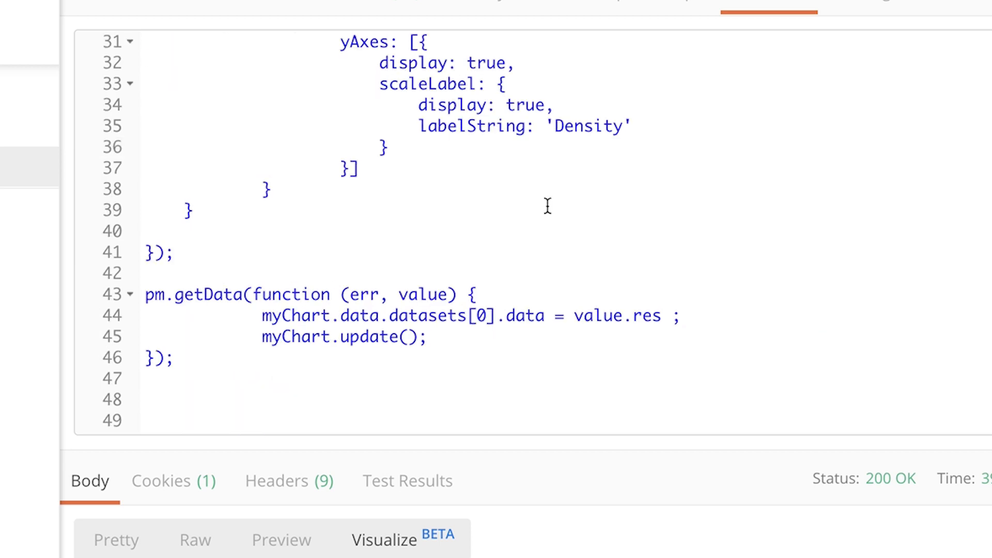
scroll(up, 3)
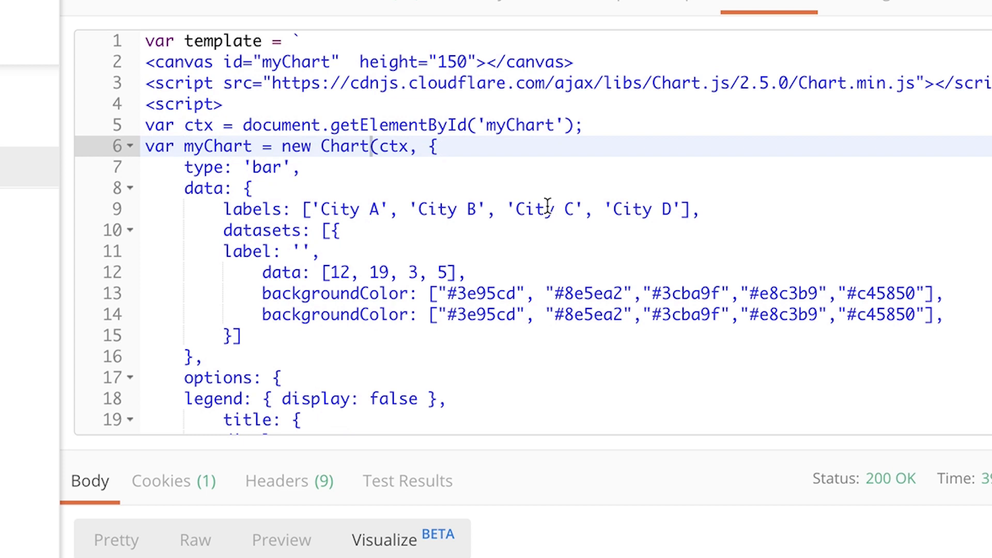
mouse_move(767, 69)
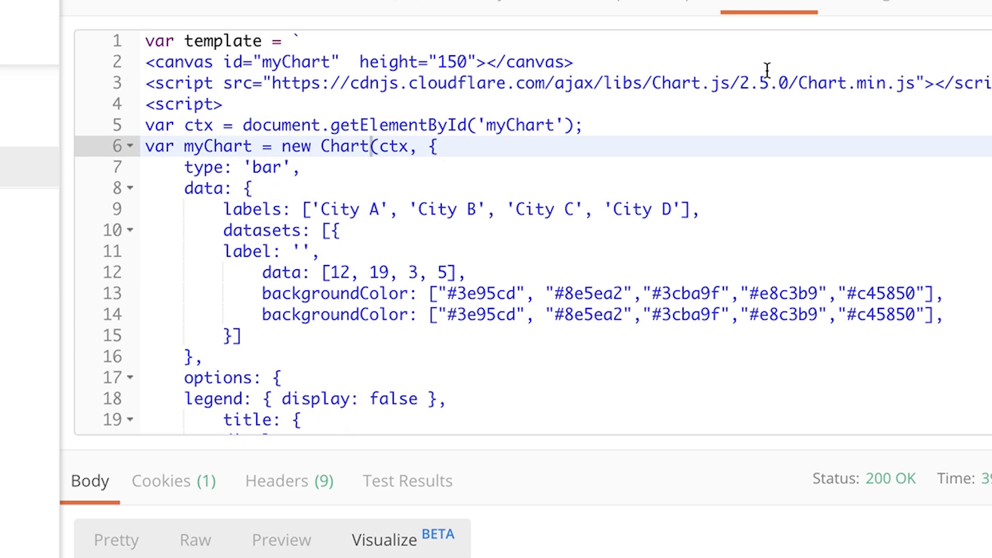
mouse_move(763, 12)
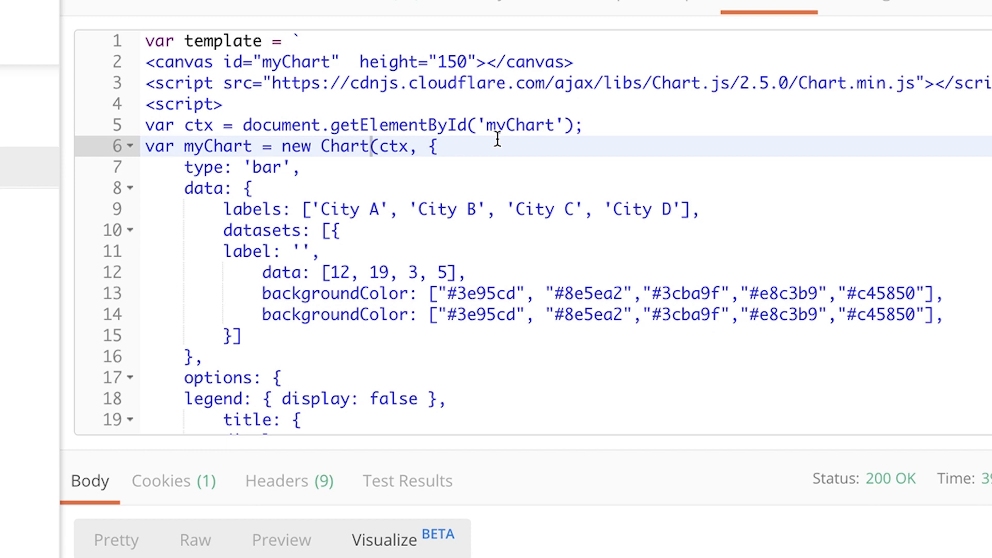
scroll(down, 3)
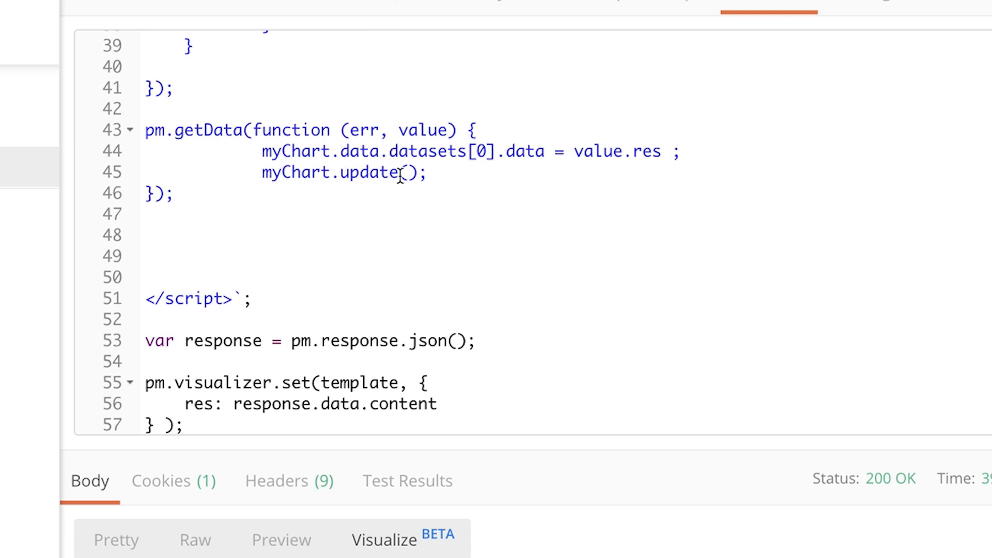
click(256, 256)
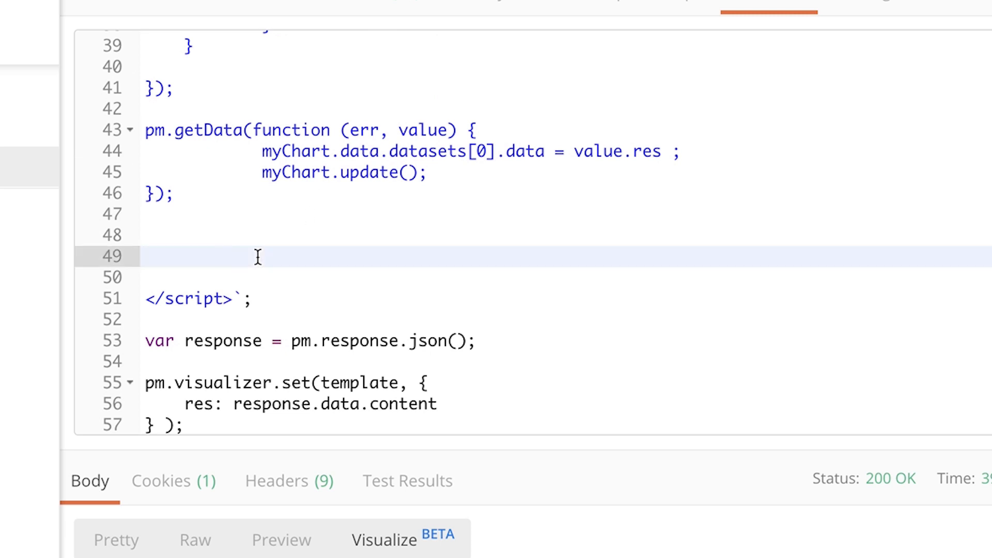
scroll(up, 3)
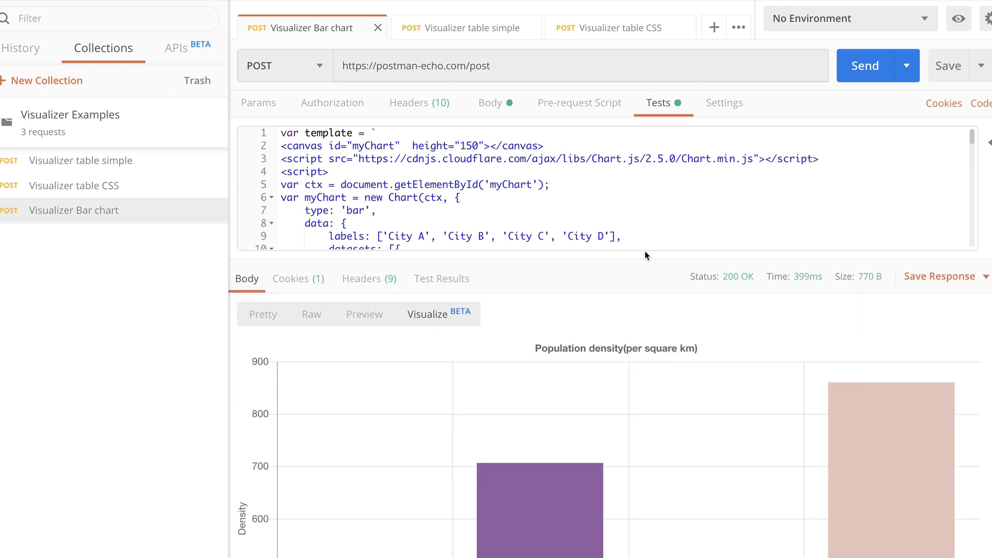
mouse_move(661, 431)
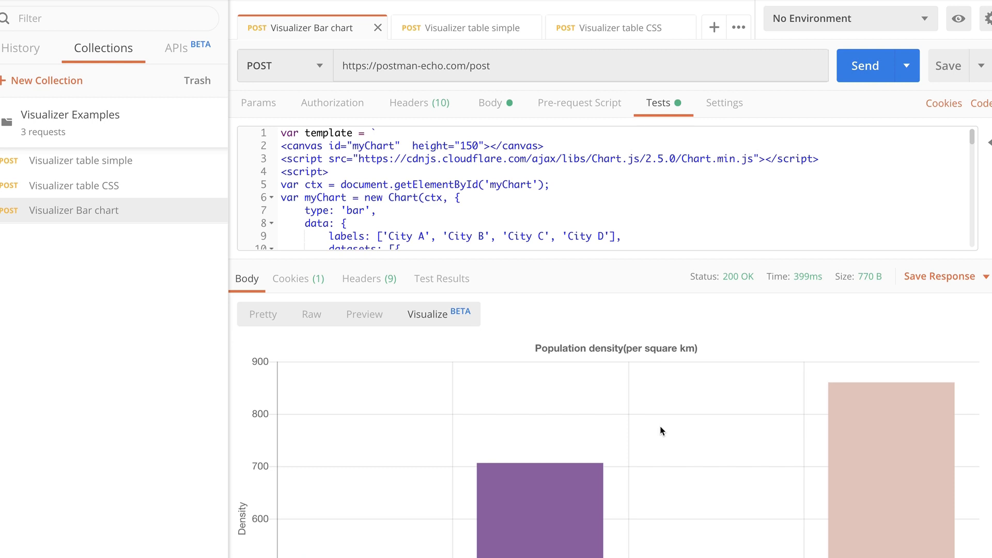
mouse_move(599, 425)
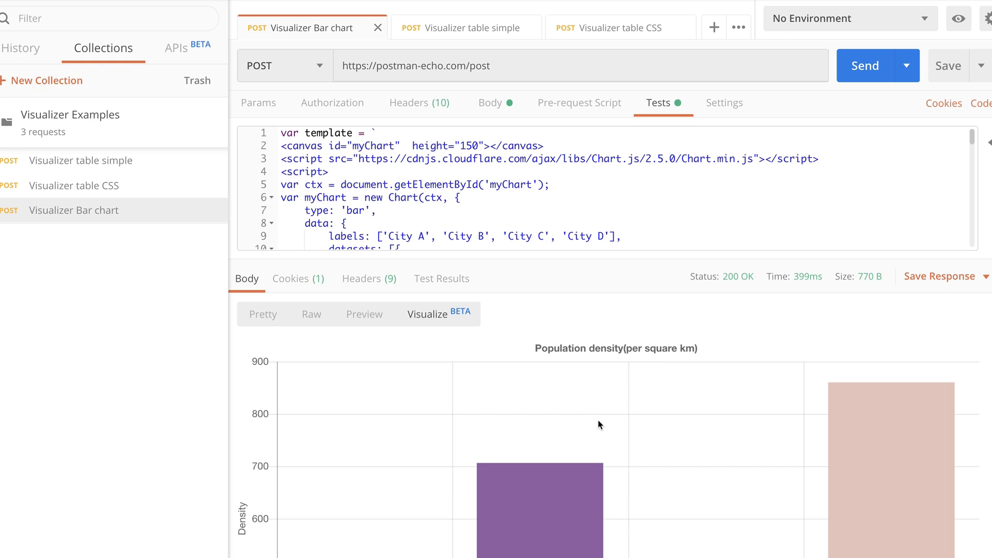
scroll(down, 3)
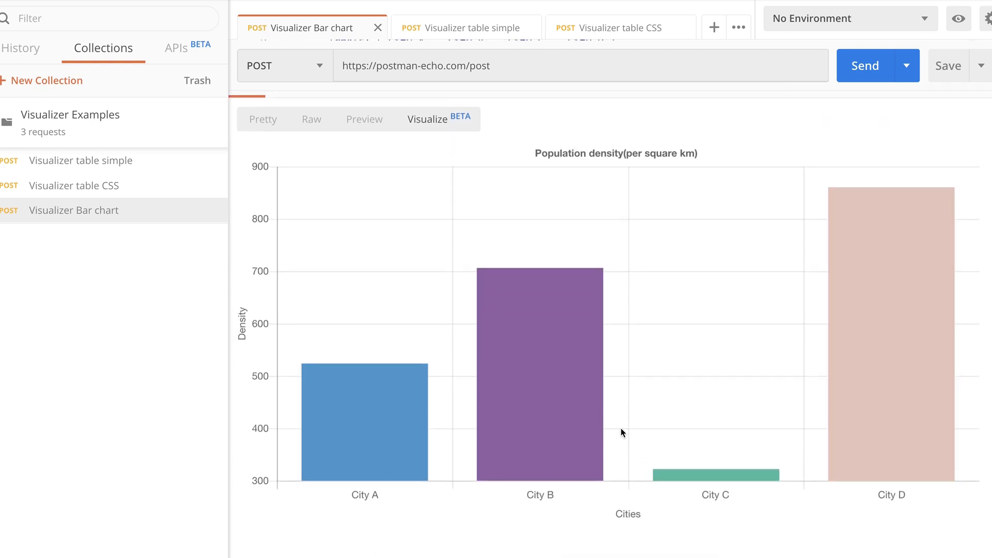
mouse_move(225, 343)
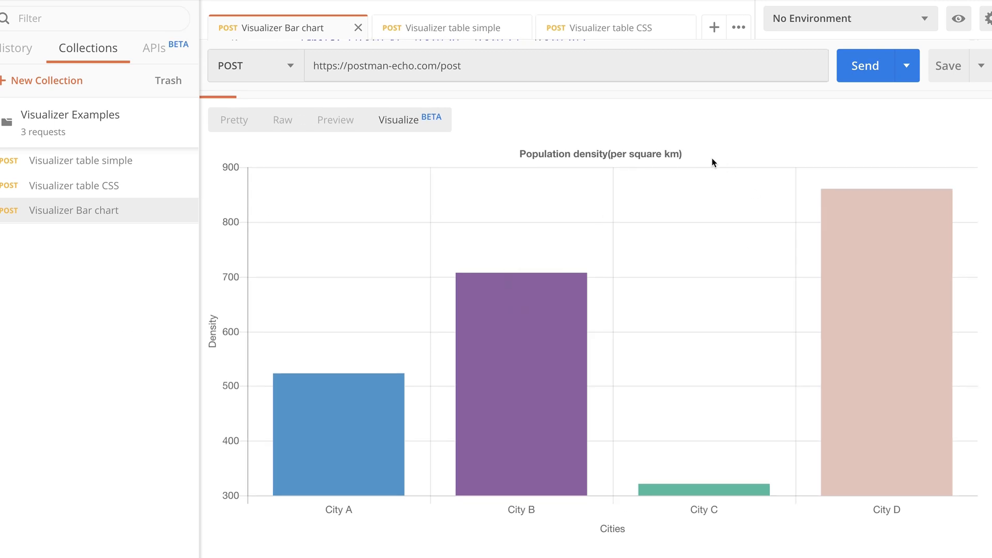
mouse_move(611, 229)
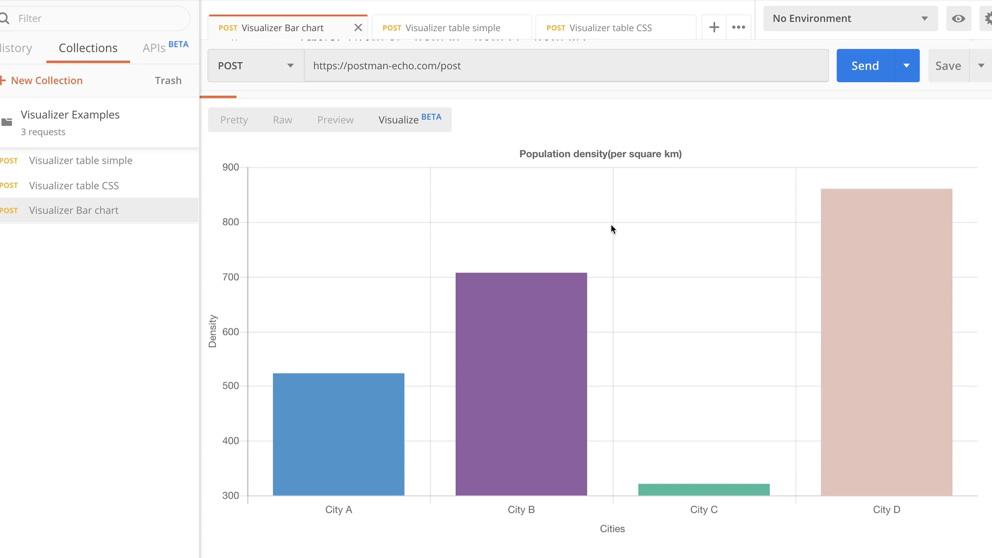
mouse_move(778, 108)
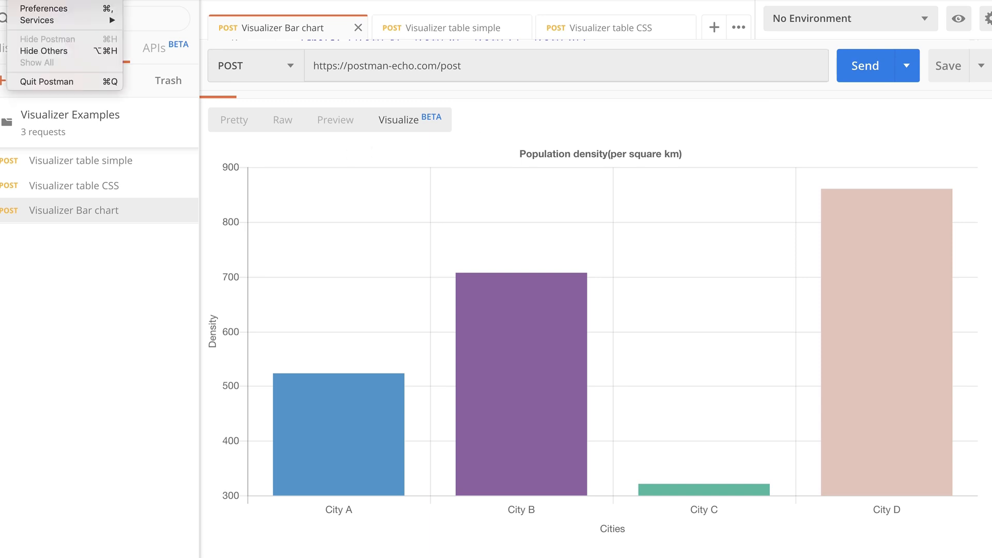
Choose the dark theme in Postman's settings and close the dialog.
click(44, 8)
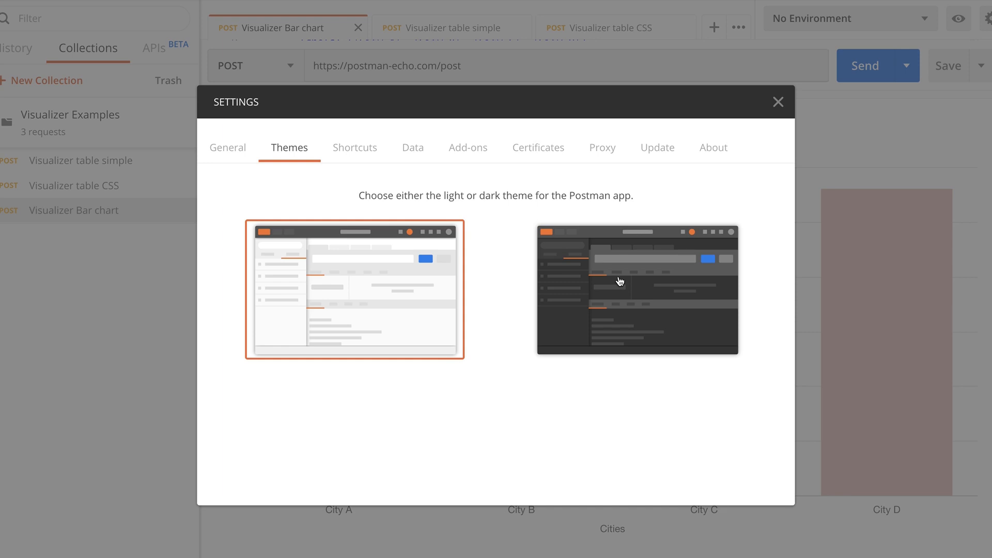
click(637, 290)
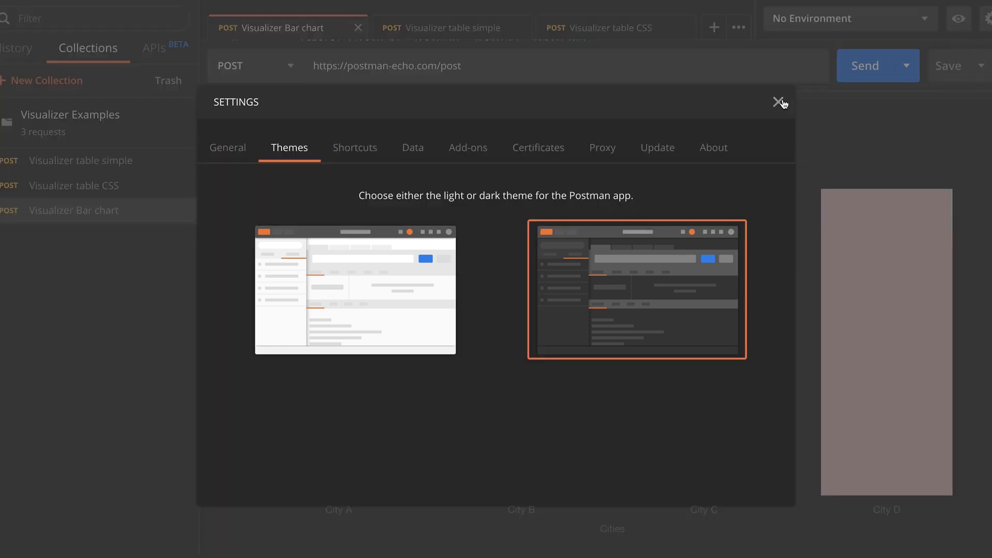
click(779, 102)
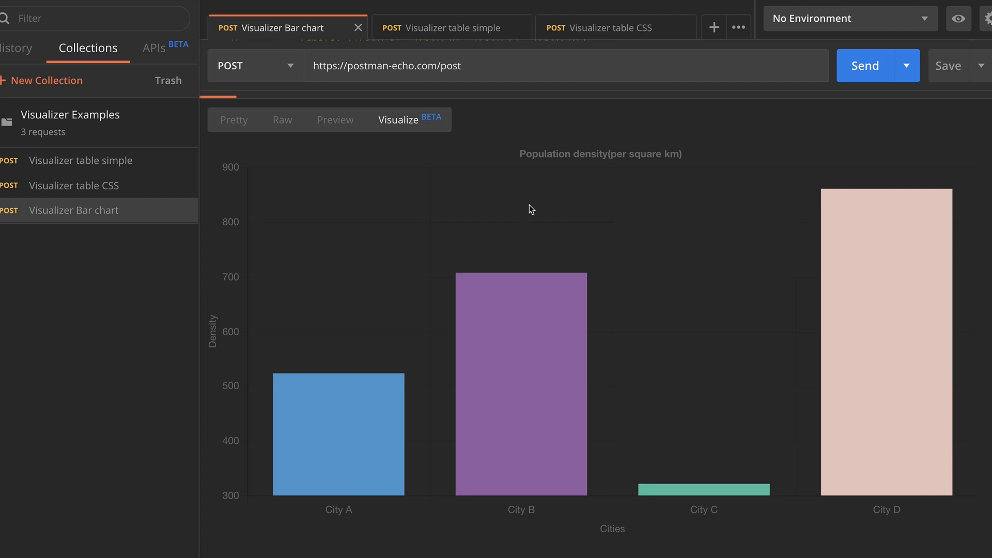
mouse_move(250, 157)
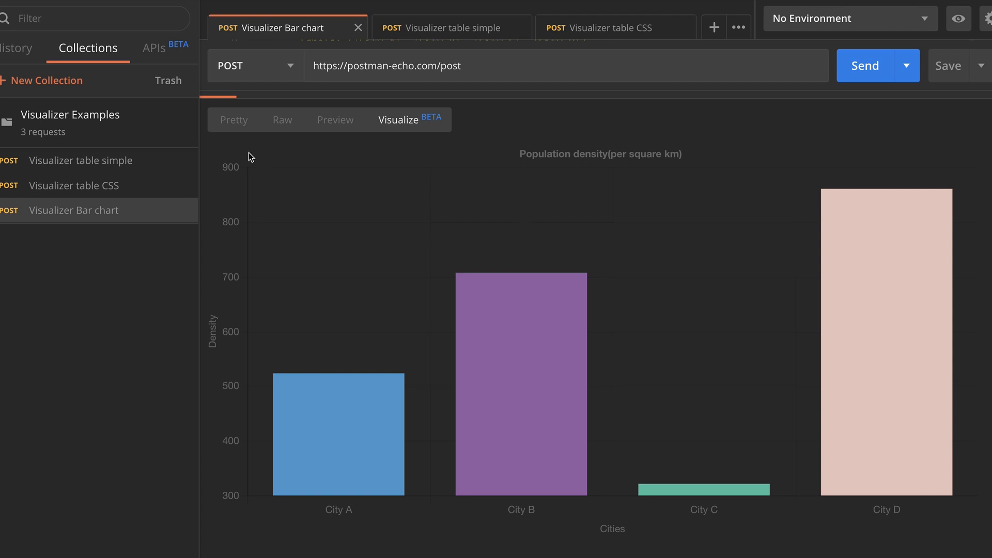
mouse_move(285, 188)
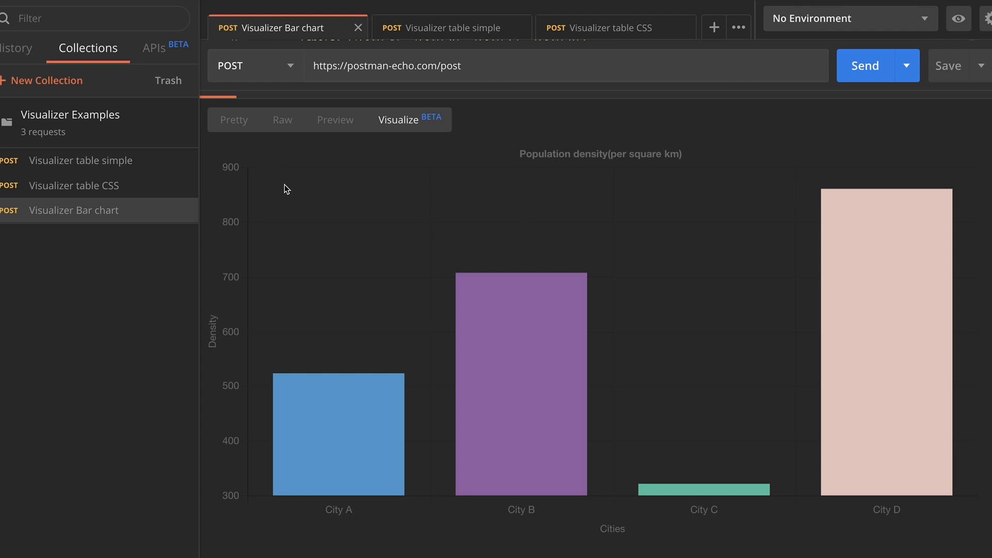
mouse_move(335, 213)
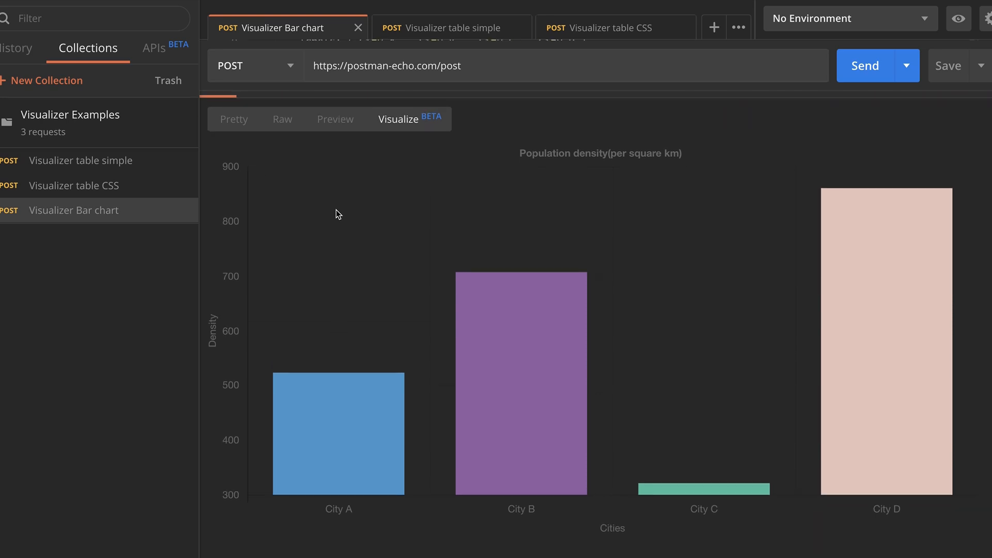
mouse_move(487, 524)
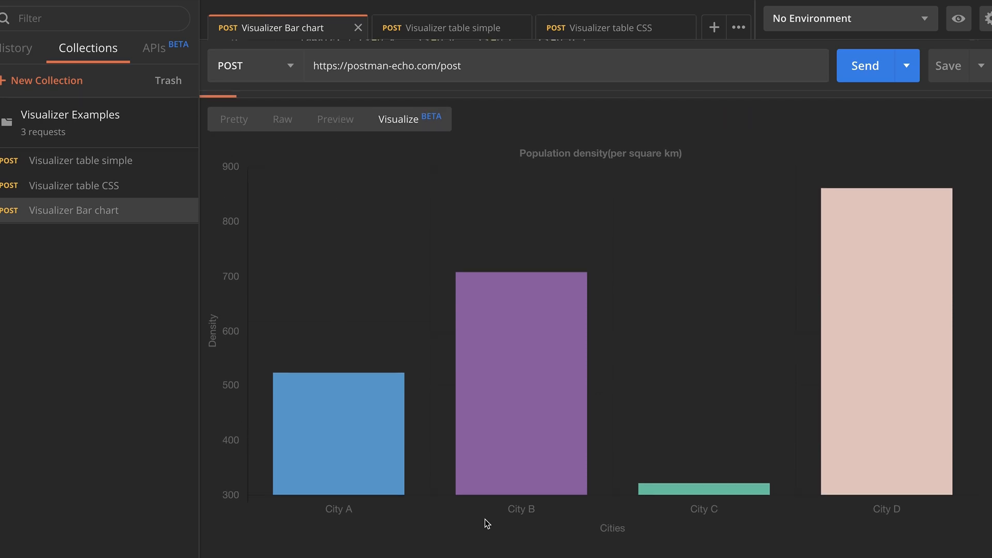
mouse_move(467, 149)
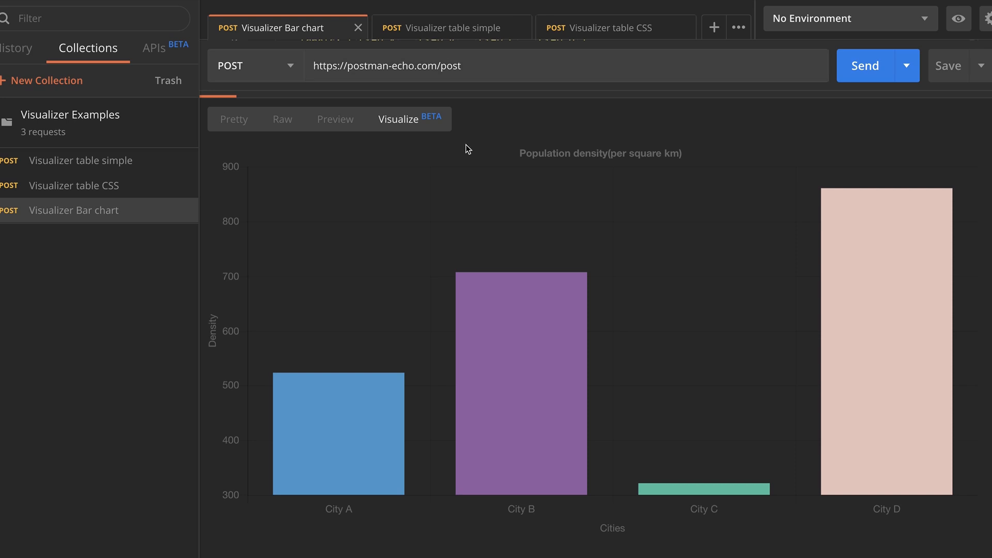
Resend 'Visualizer table simple', then view the 'Visualizer table CSS' Tests script.
click(450, 27)
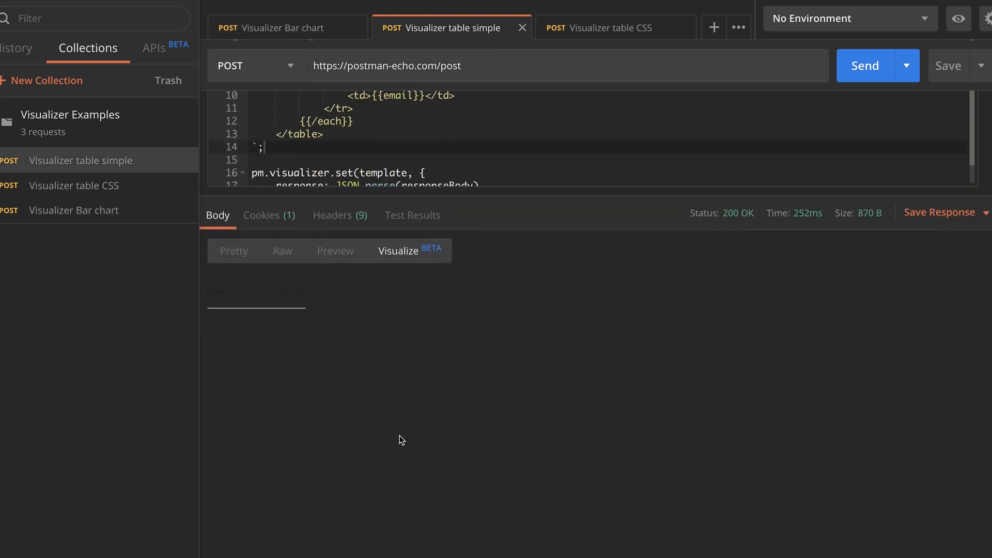
click(865, 65)
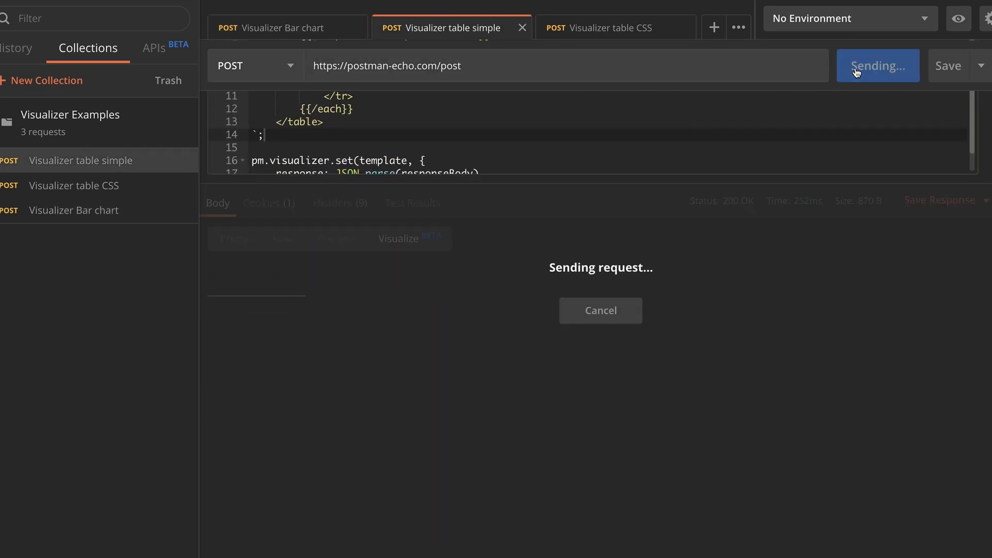
click(599, 27)
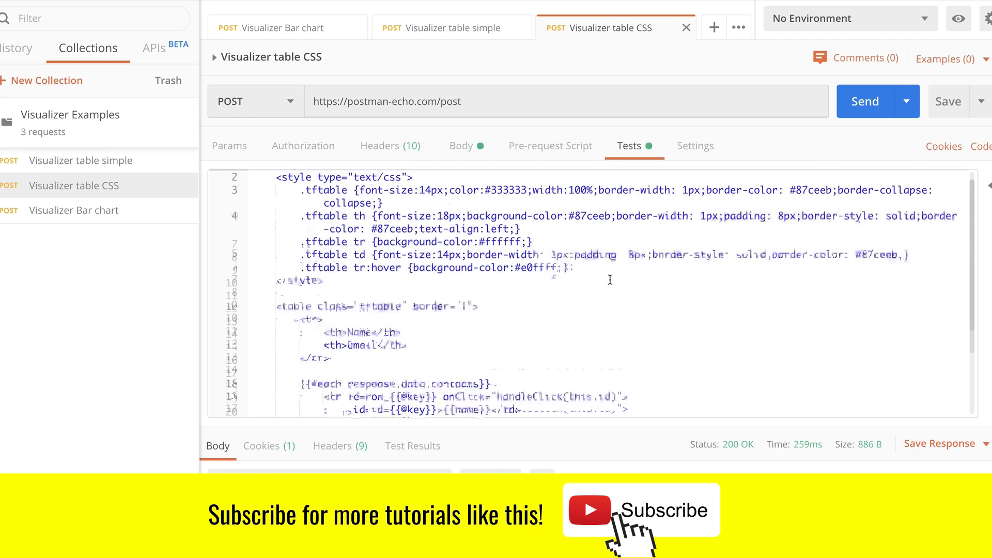
scroll(up, 3)
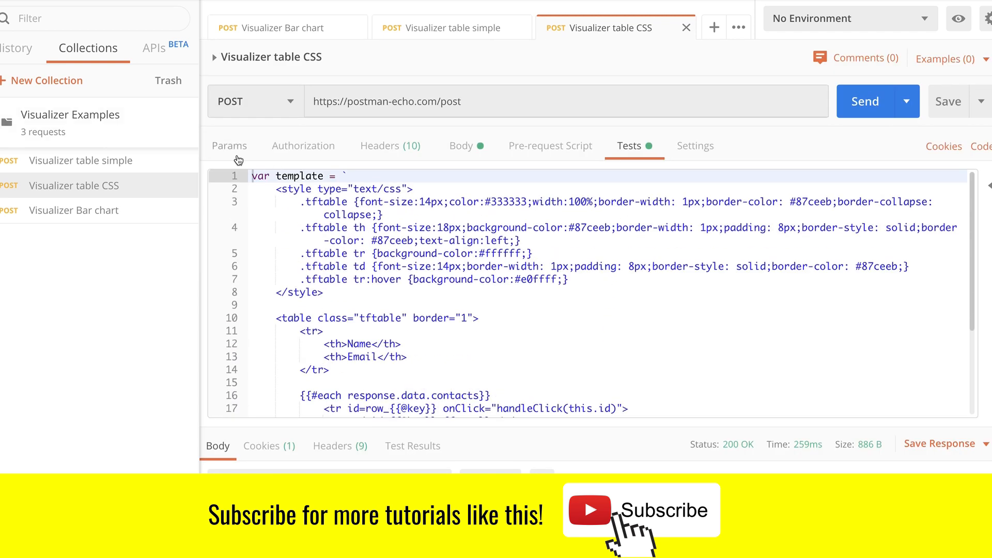